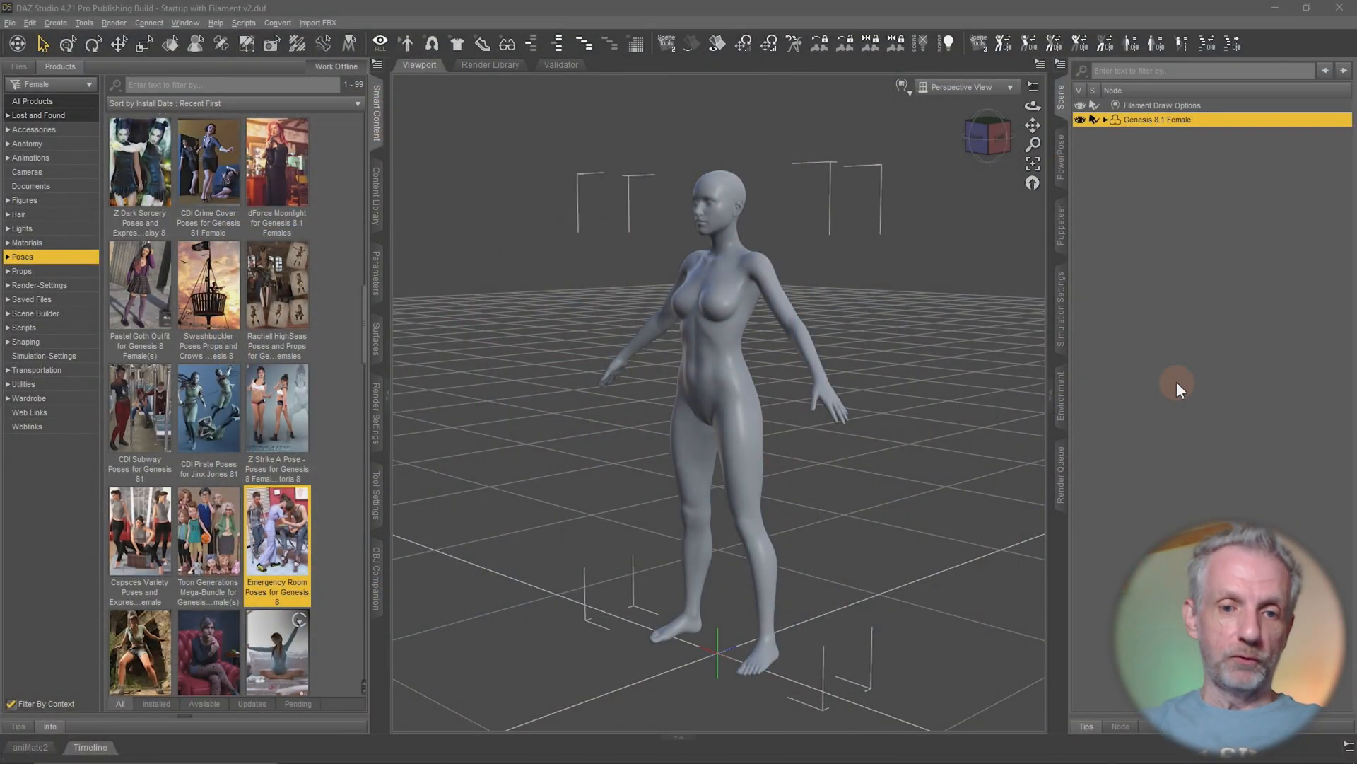
{"action": "mouse_move", "coordinate": [286, 555]}
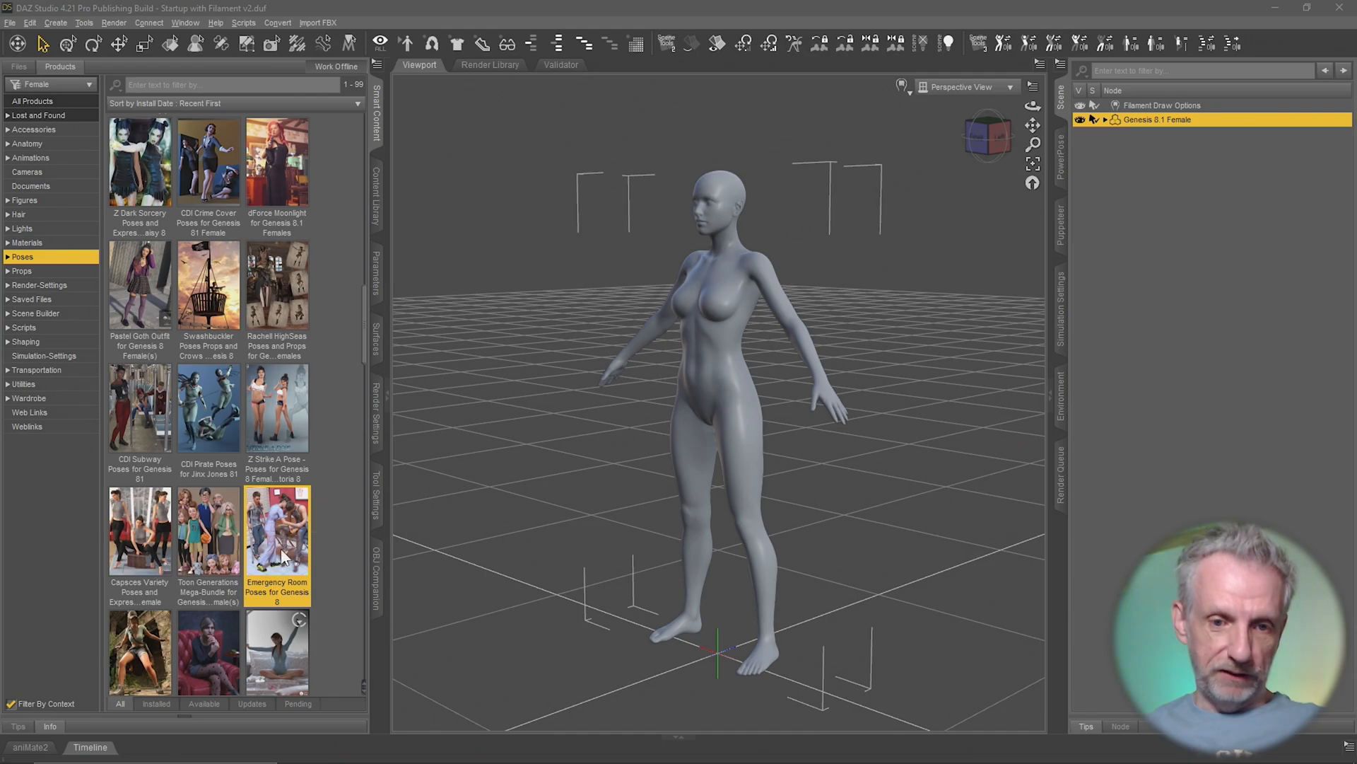
- Select the MP Pose 11 GBM 2 preset inside the Emergency Room Poses for Genesis 8 product
{"action": "double_click", "coordinate": [277, 528]}
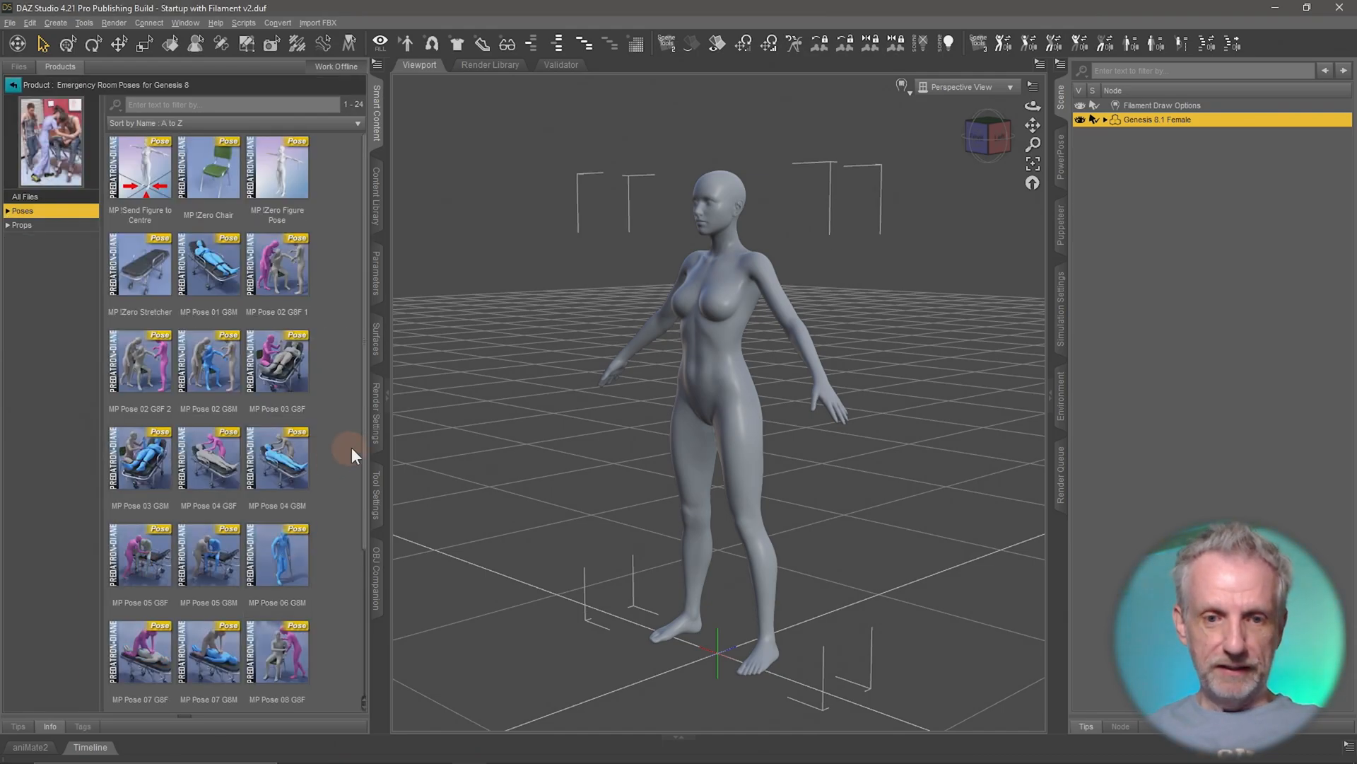
{"action": "scroll", "scroll_direction": "down", "scroll_amount": 3}
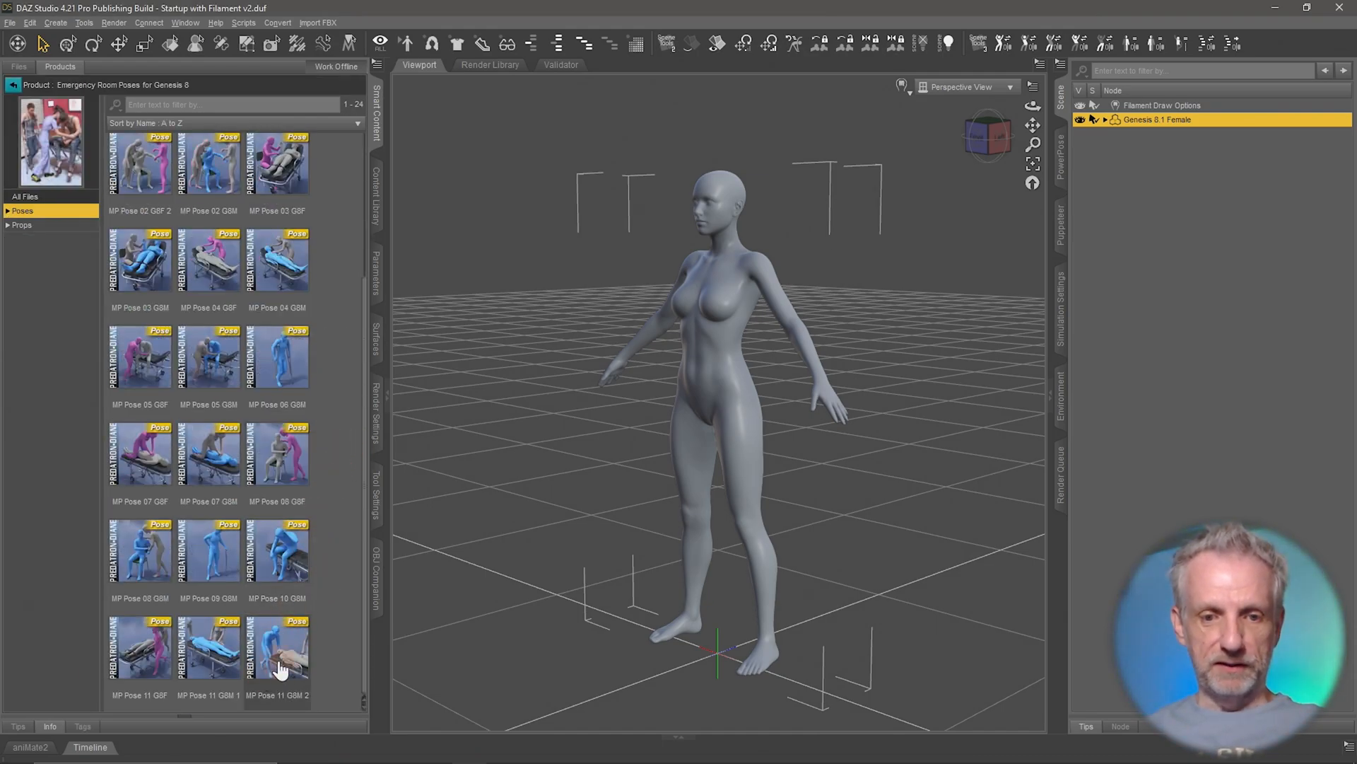
{"action": "left_click", "coordinate": [277, 649]}
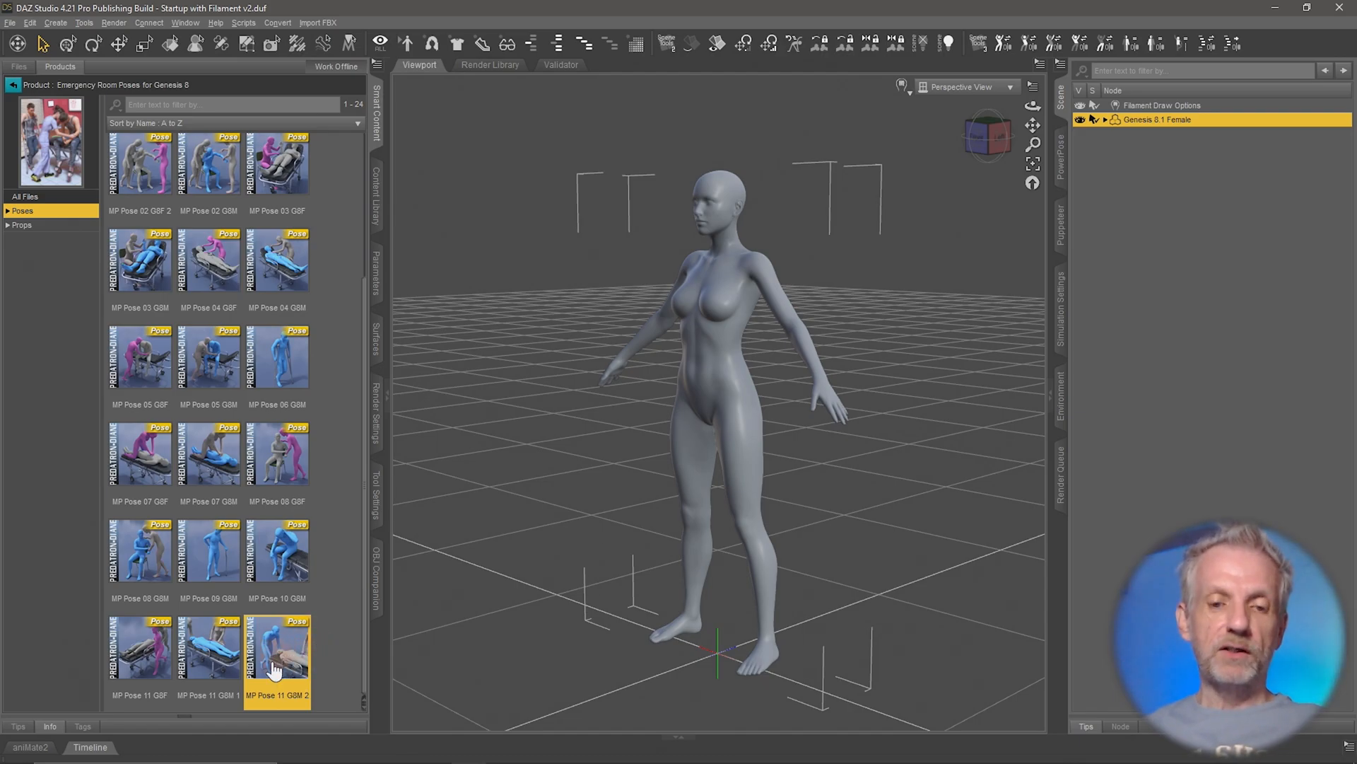
{"action": "double_click", "coordinate": [276, 649]}
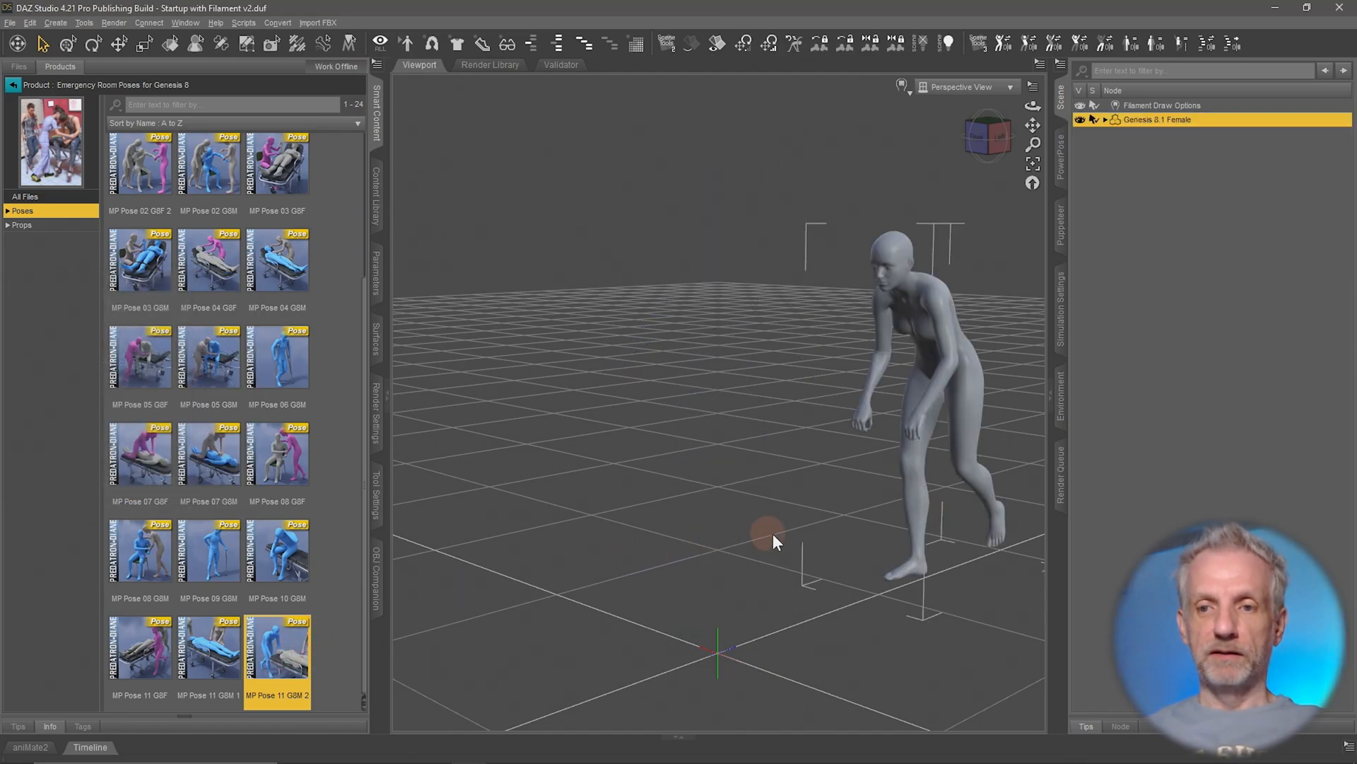
{"action": "mouse_move", "coordinate": [922, 593]}
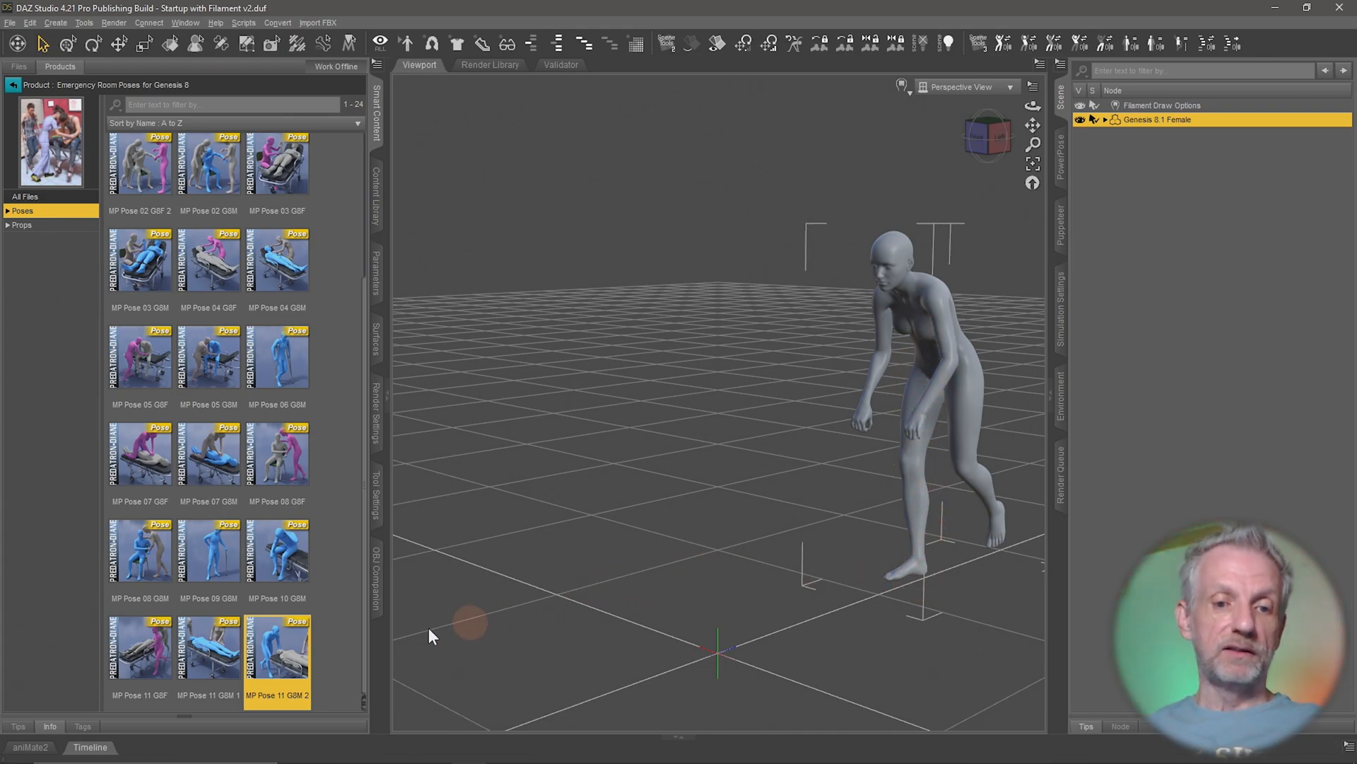
{"action": "mouse_move", "coordinate": [680, 608]}
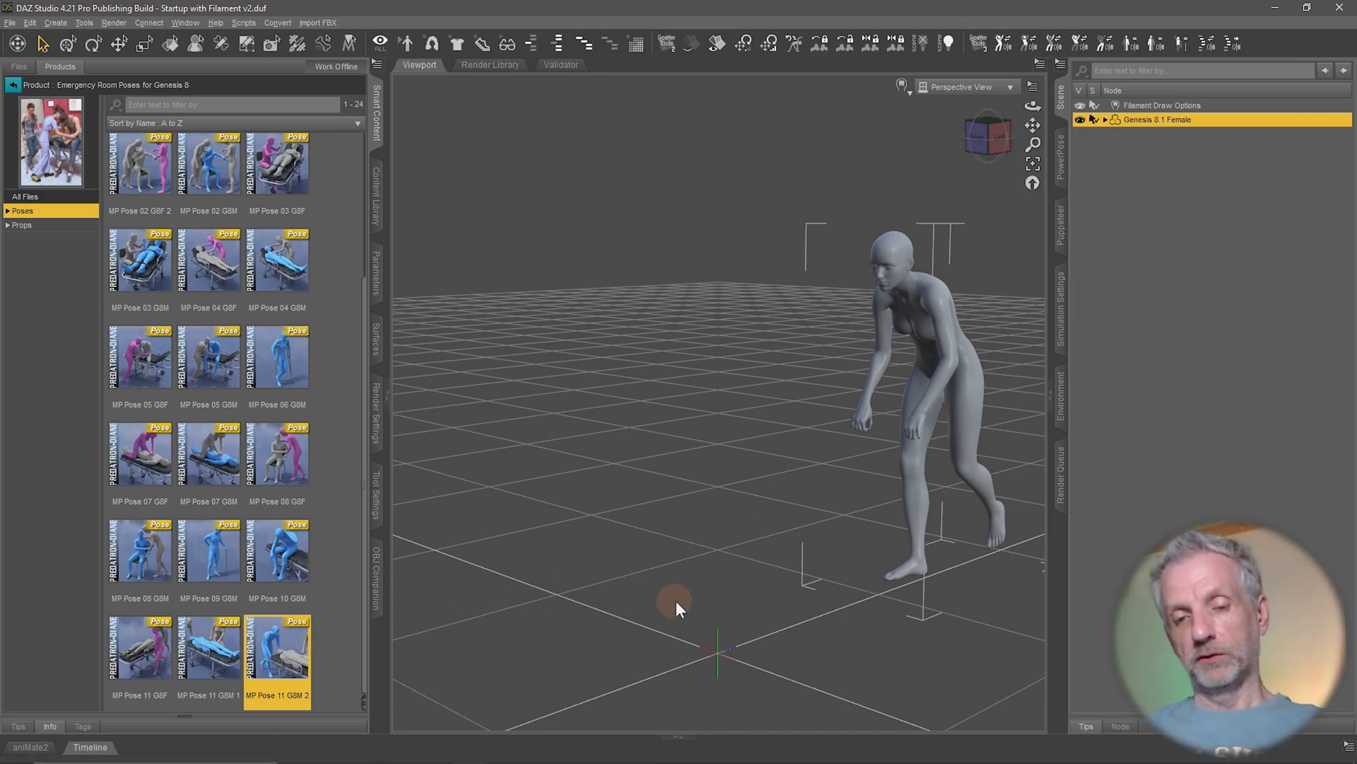
{"action": "mouse_move", "coordinate": [818, 607]}
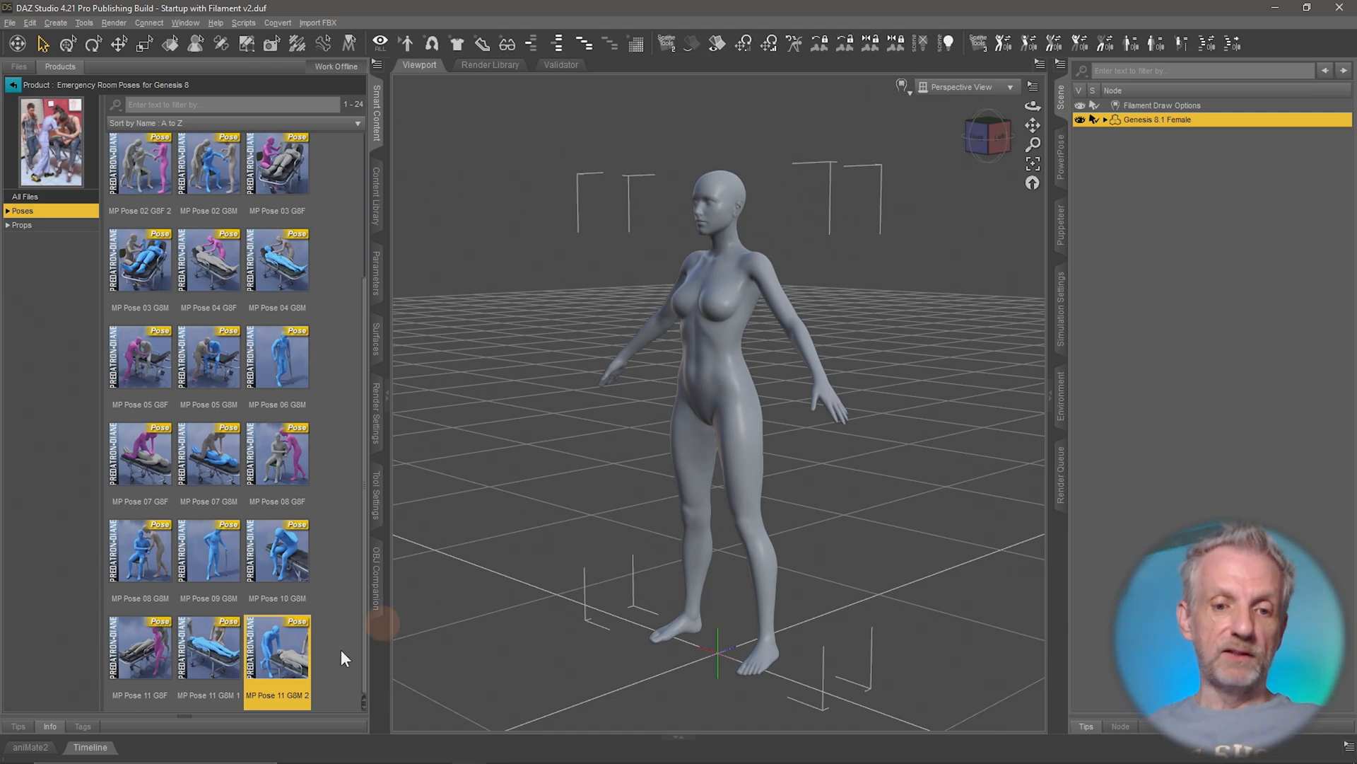
{"action": "mouse_move", "coordinate": [340, 612]}
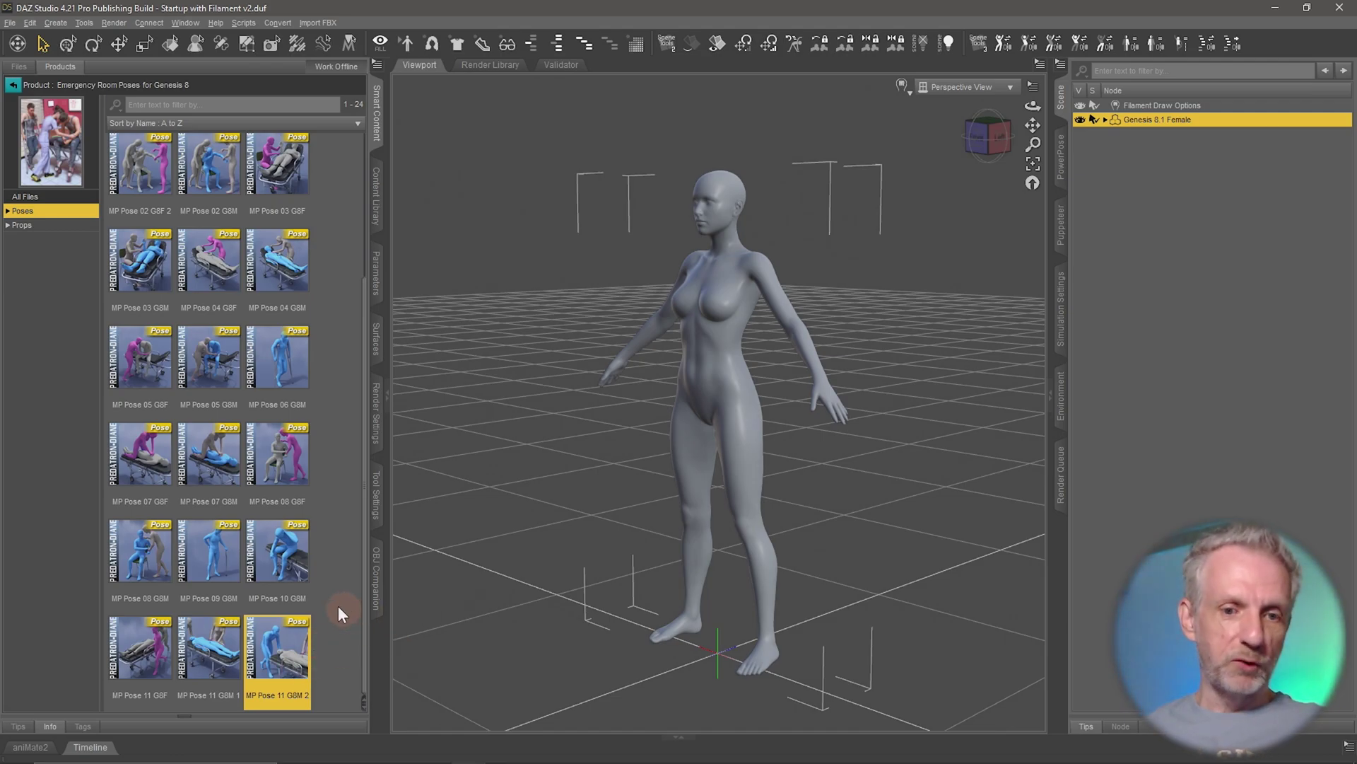
{"action": "mouse_move", "coordinate": [290, 662]}
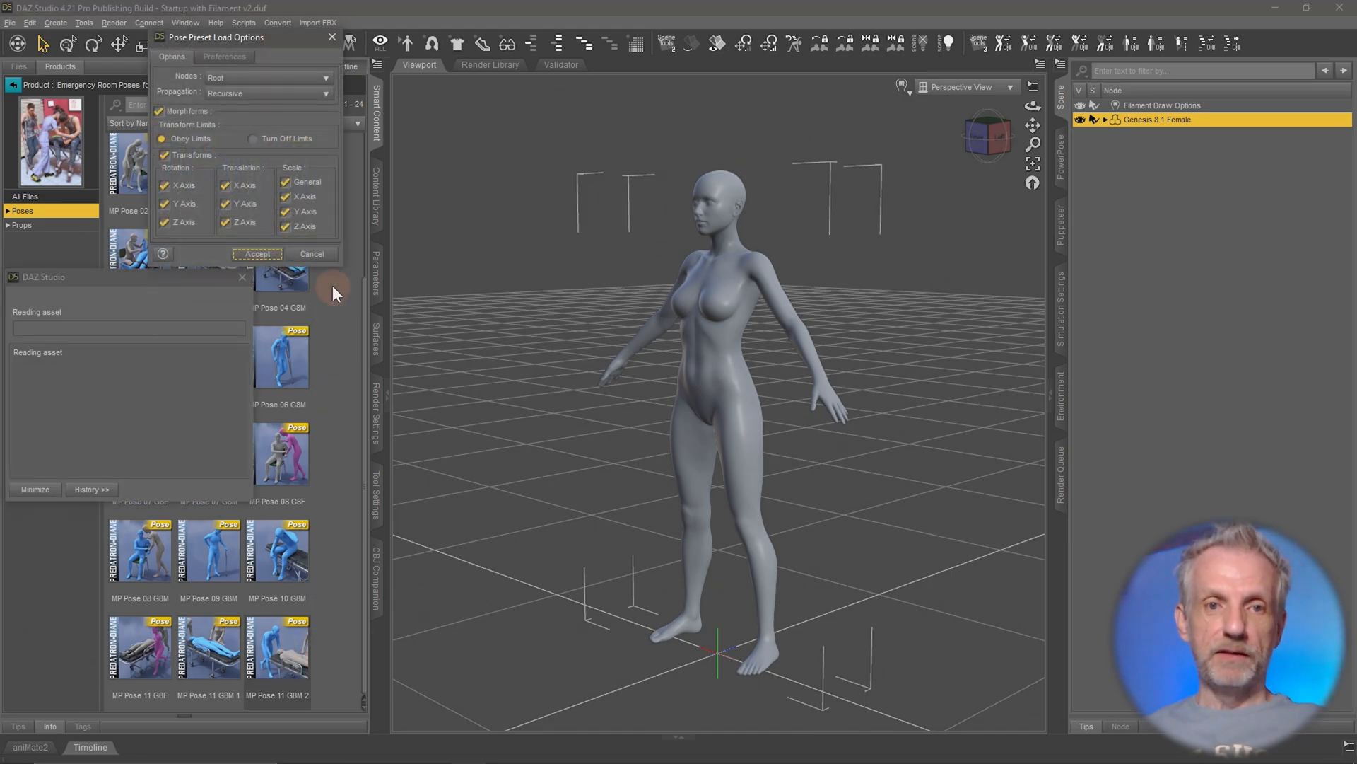
{"action": "mouse_move", "coordinate": [294, 54]}
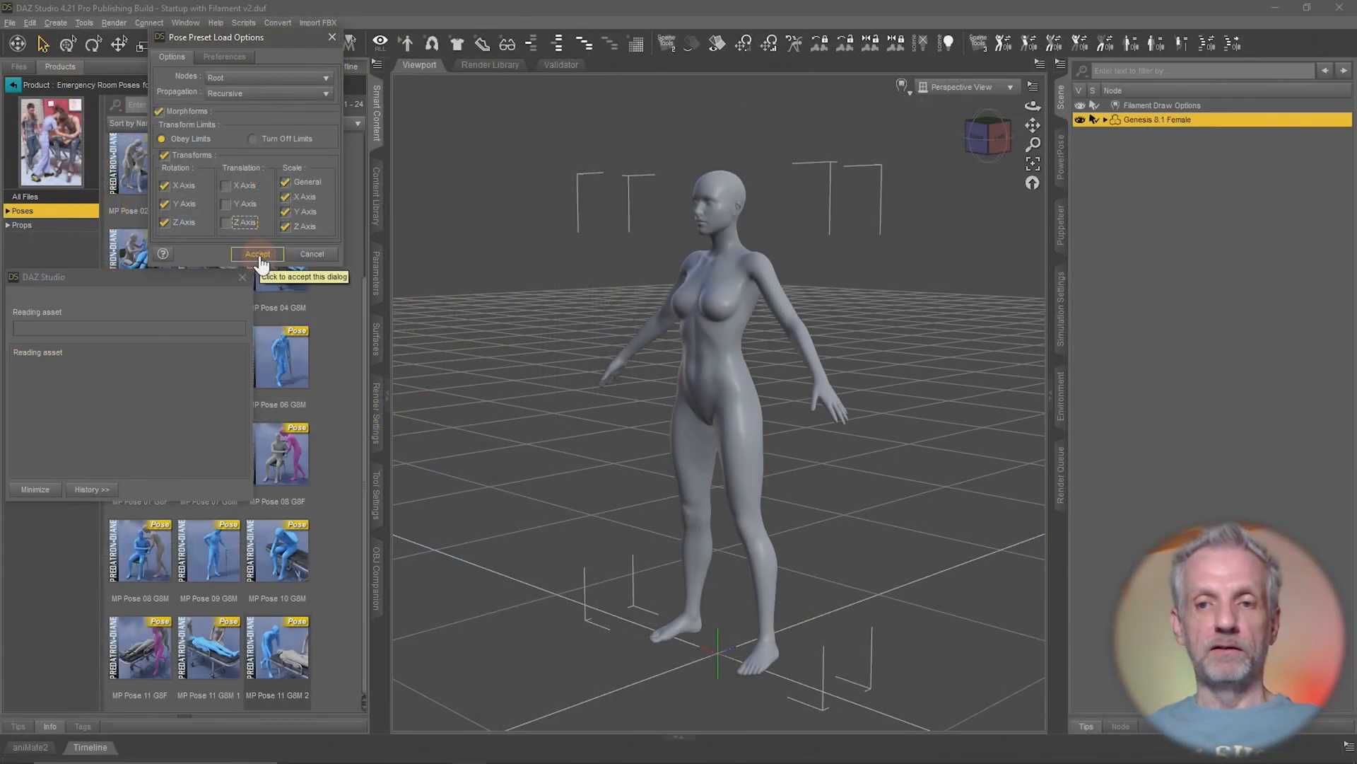
- Accept the Pose Preset Load Options with Translation X, Y and Z excluded
{"action": "left_click", "coordinate": [257, 254]}
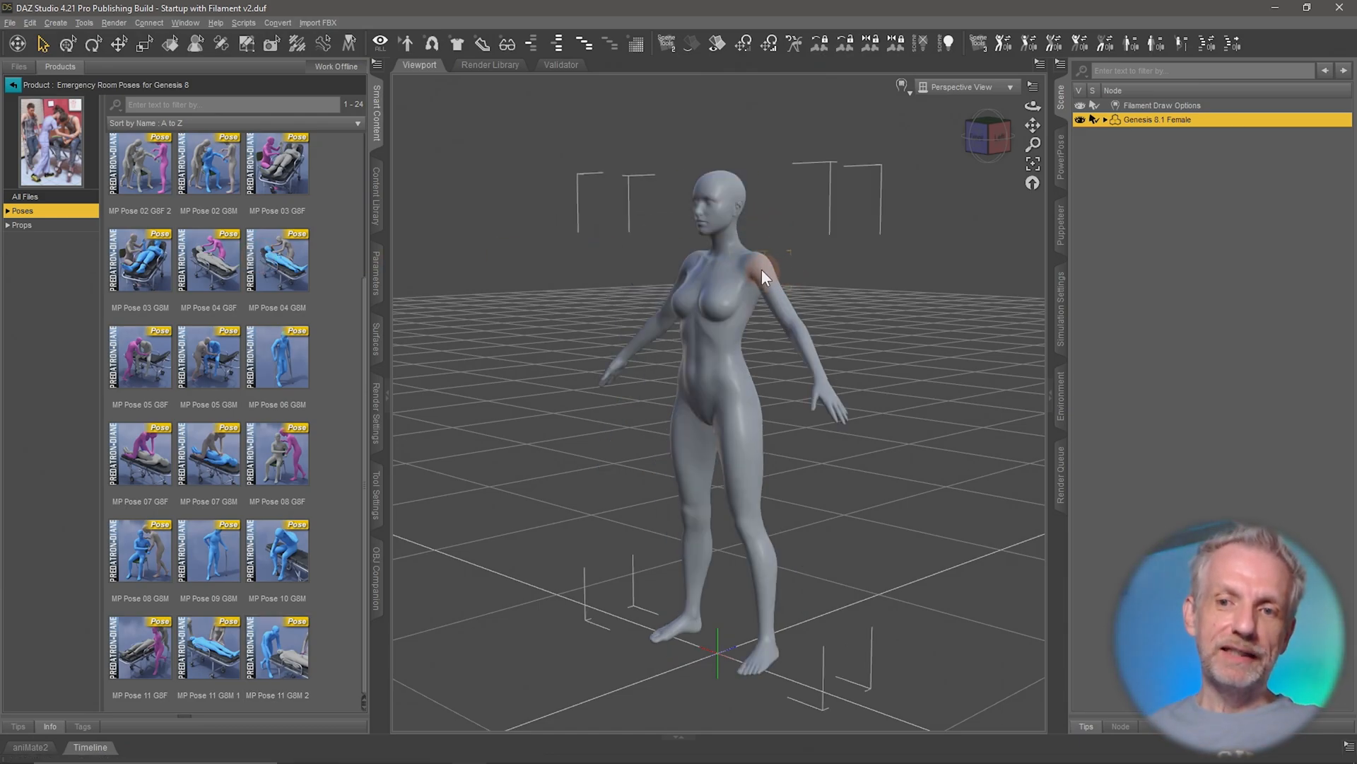
- Load MP Pose 11 GBM 2 onto the selected Left Collar with Nodes Selected and Recursive propagation
{"action": "left_click", "coordinate": [762, 273]}
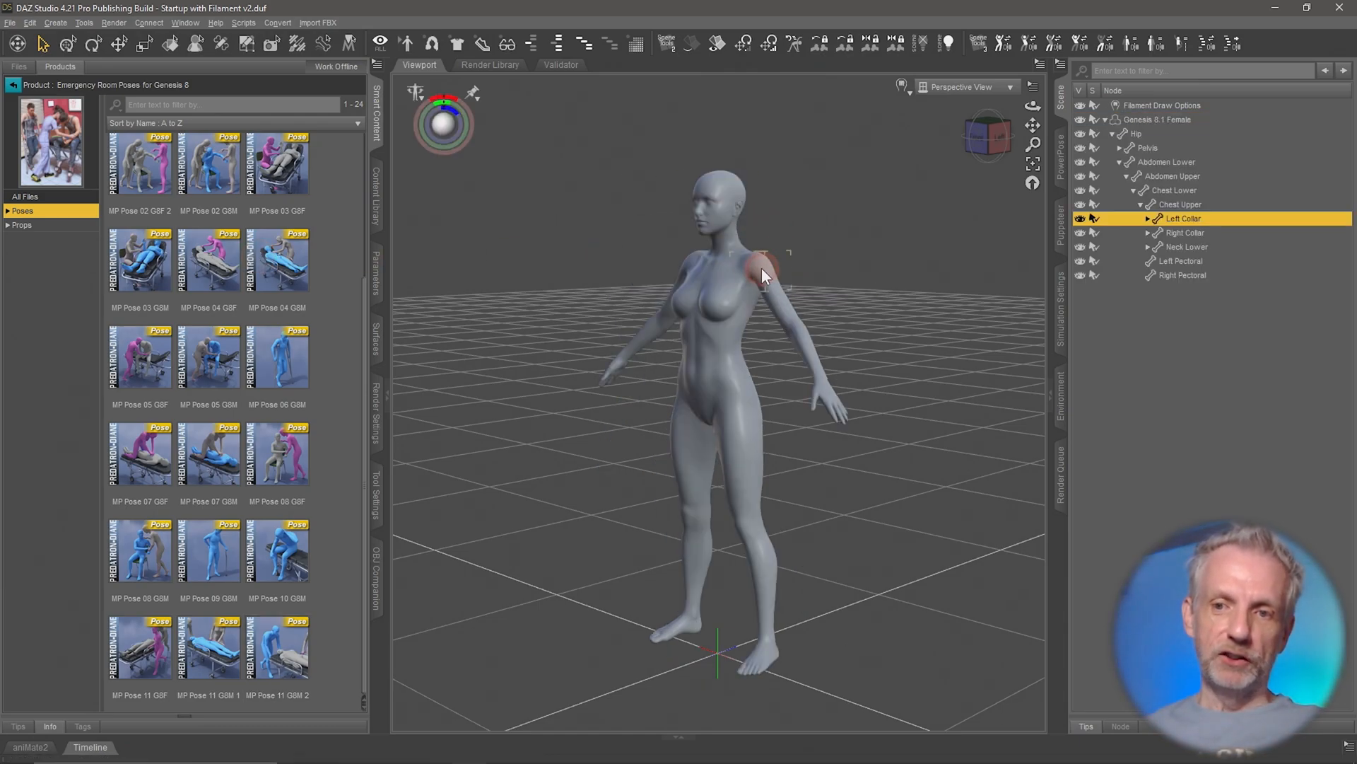
{"action": "mouse_move", "coordinate": [978, 299]}
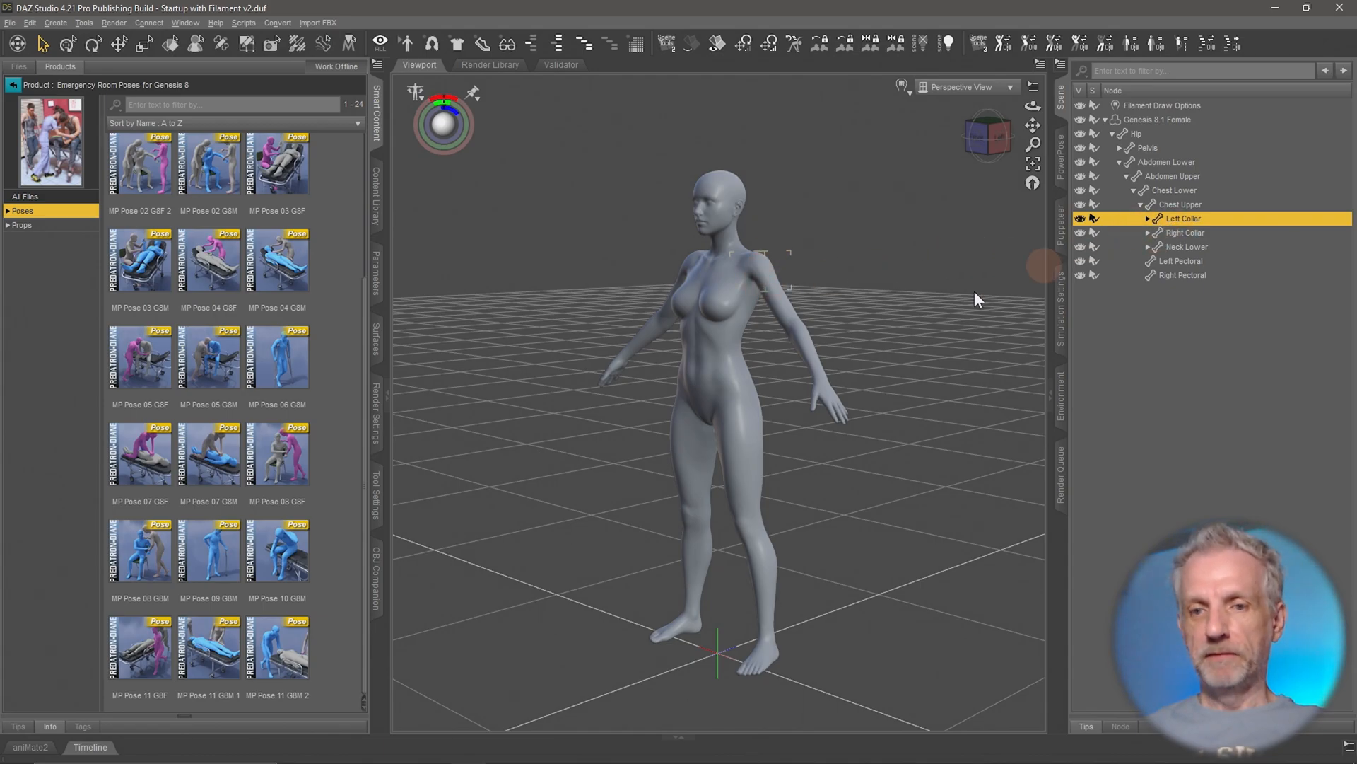
{"action": "mouse_move", "coordinate": [318, 653]}
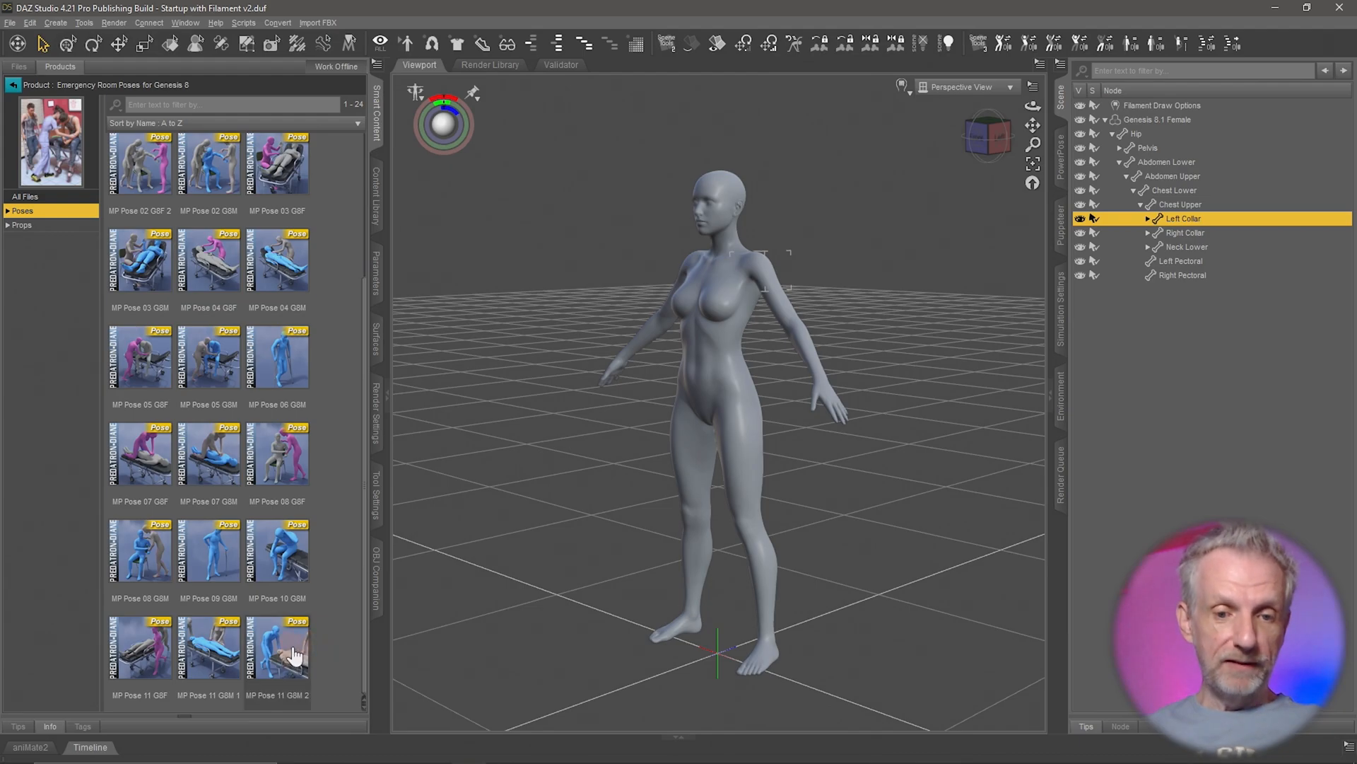
{"action": "double_click", "coordinate": [276, 646]}
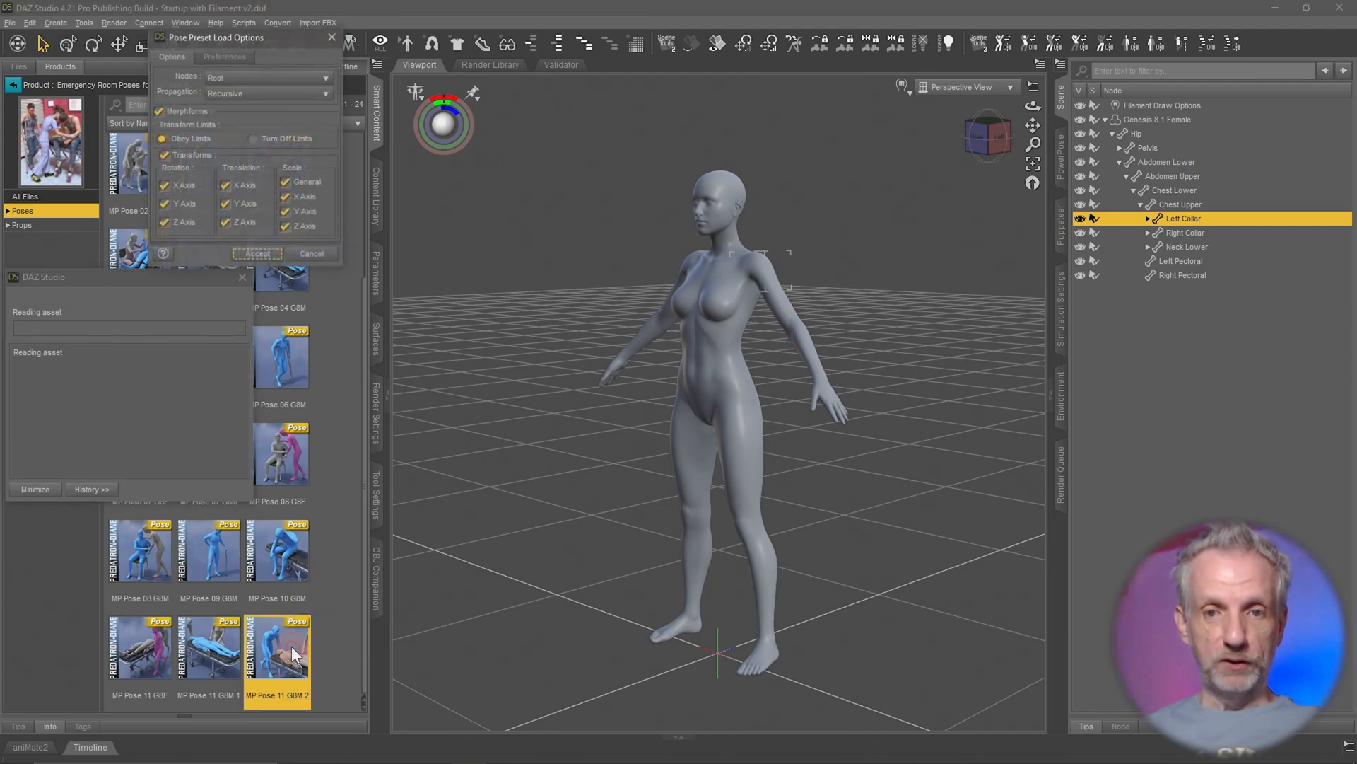
{"action": "mouse_move", "coordinate": [330, 433]}
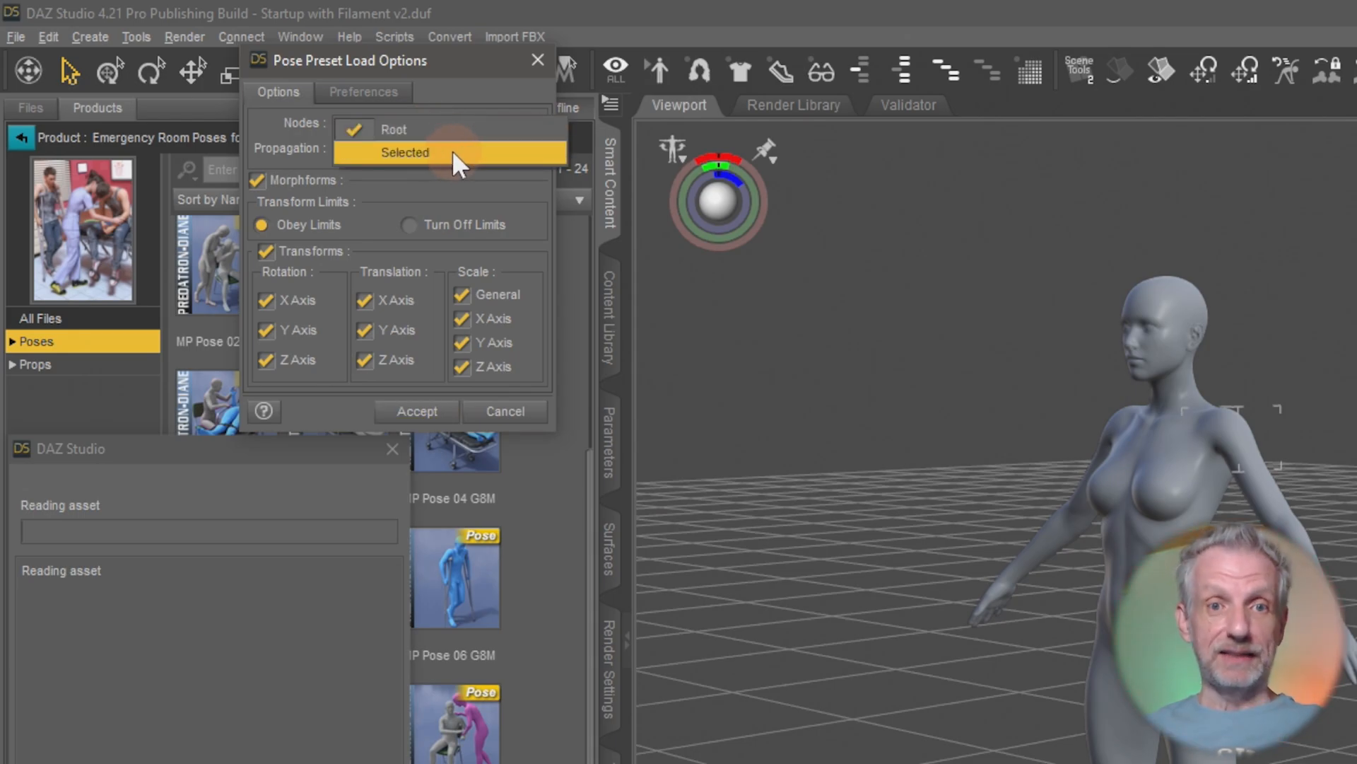
{"action": "left_click", "coordinate": [406, 153]}
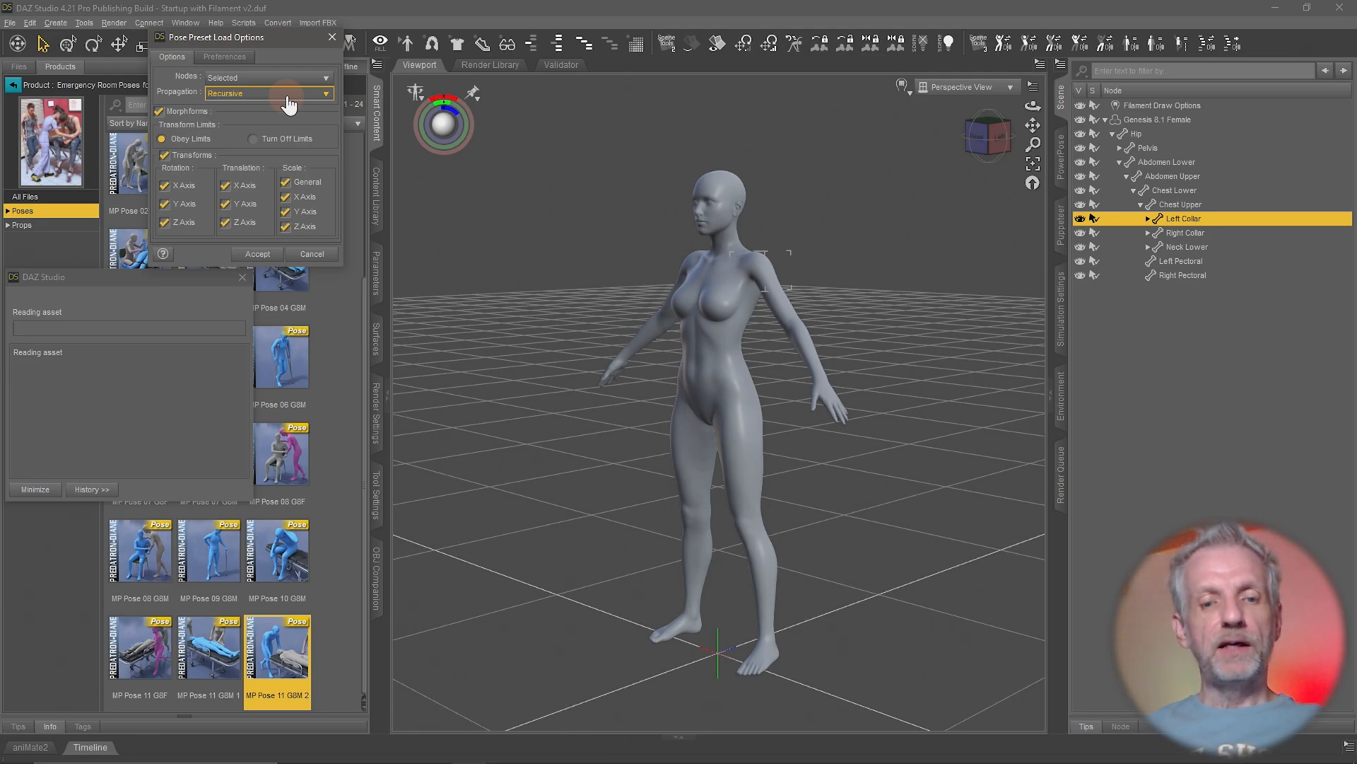
{"action": "mouse_move", "coordinate": [805, 298]}
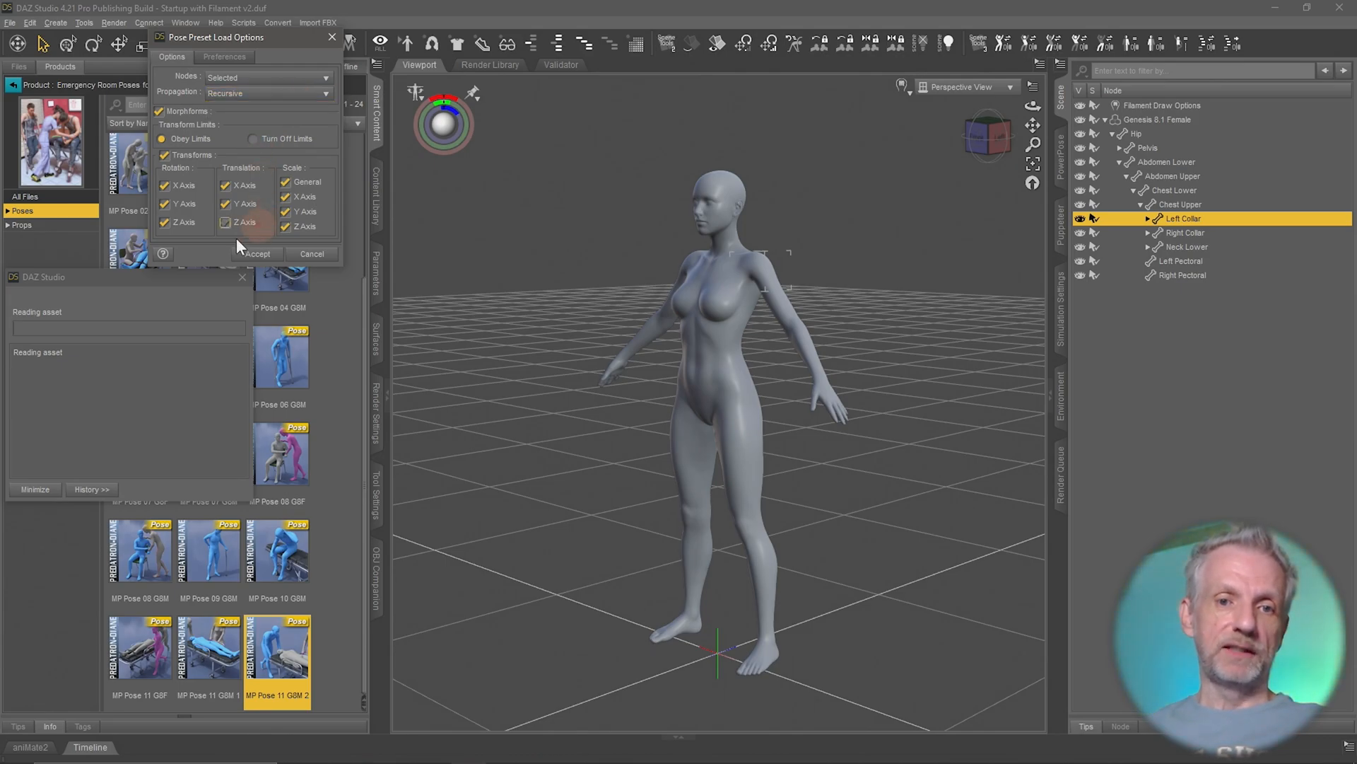
{"action": "left_click", "coordinate": [257, 253]}
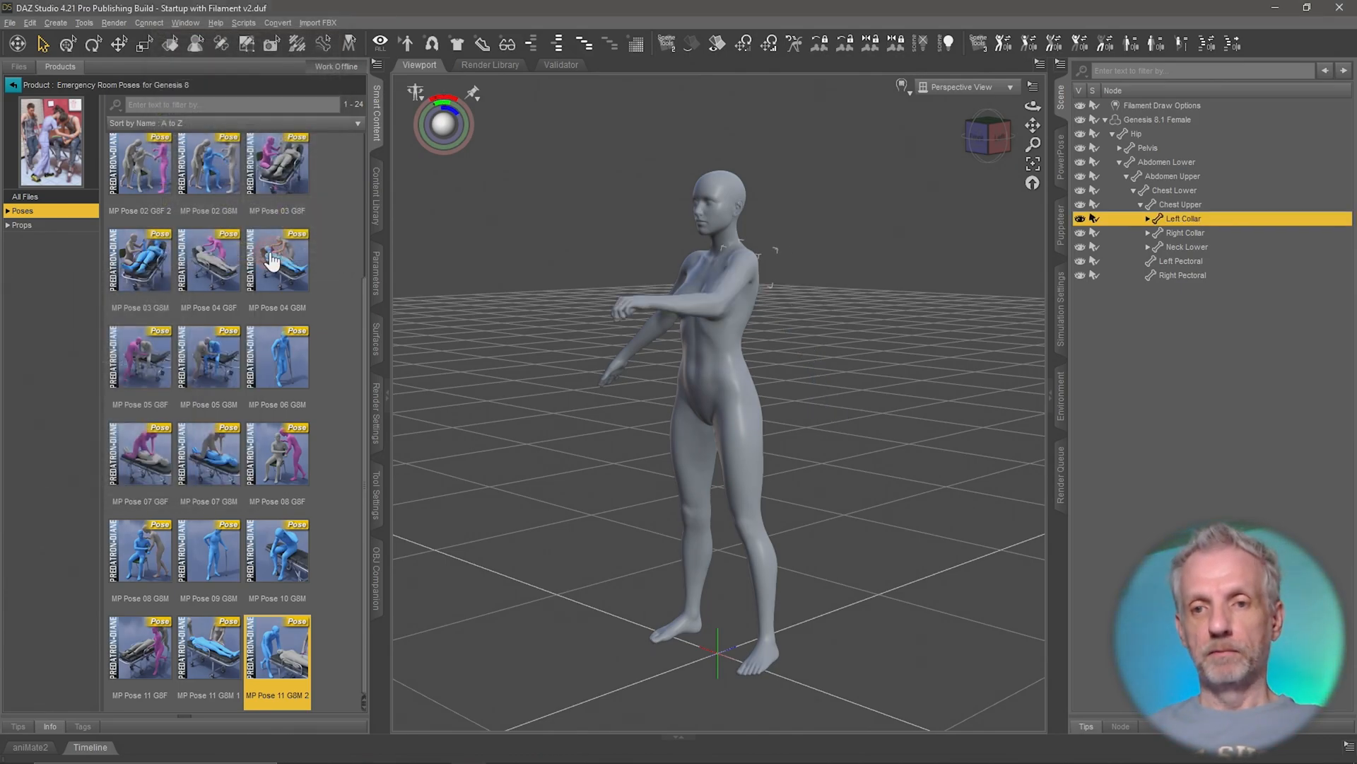
{"action": "left_click", "coordinate": [680, 367]}
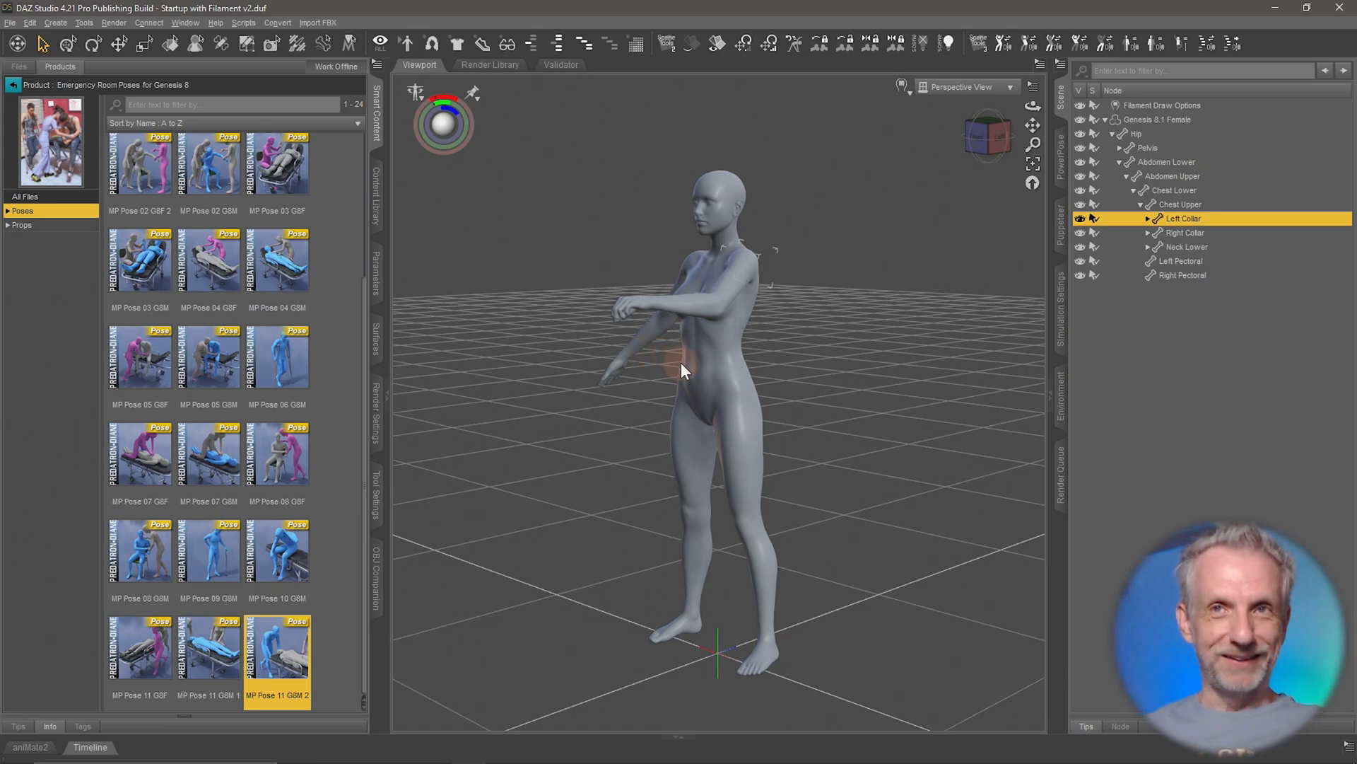
{"action": "mouse_move", "coordinate": [680, 384]}
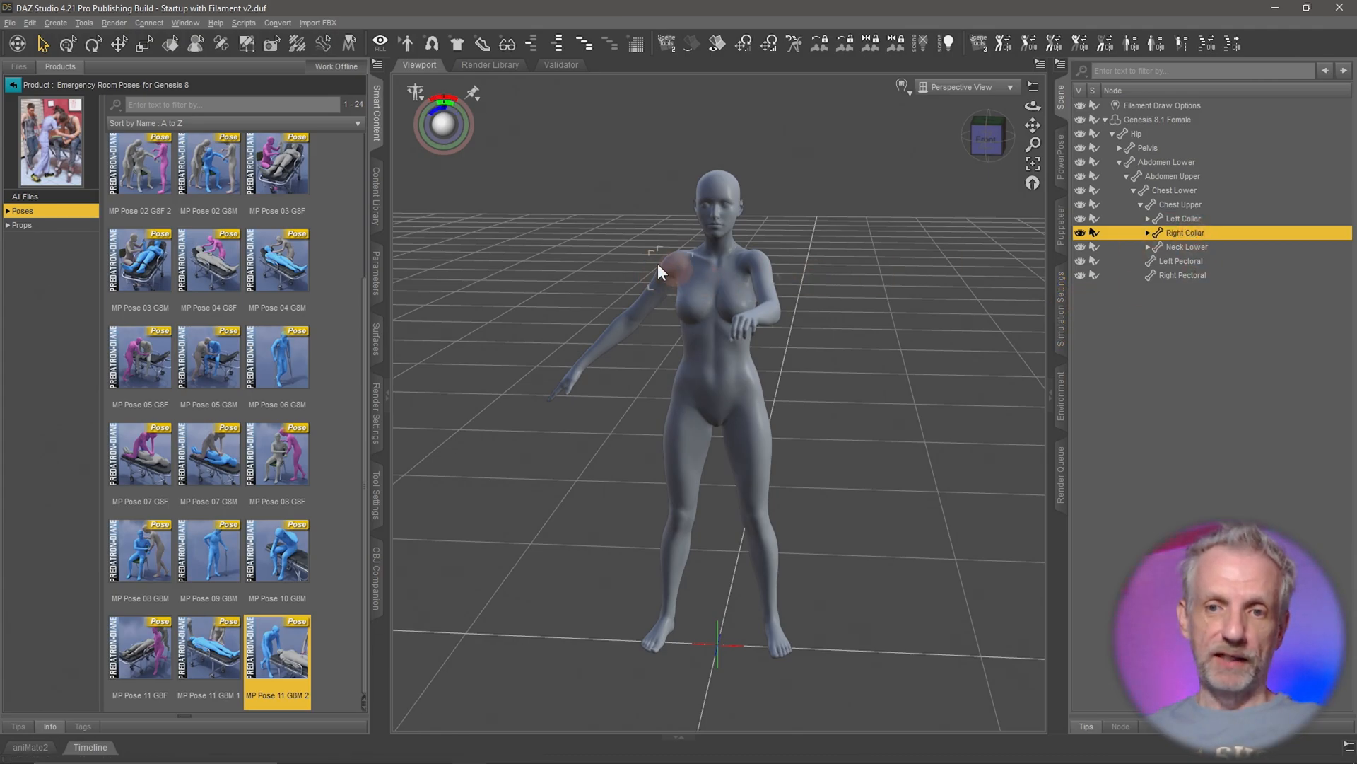
{"action": "double_click", "coordinate": [275, 648]}
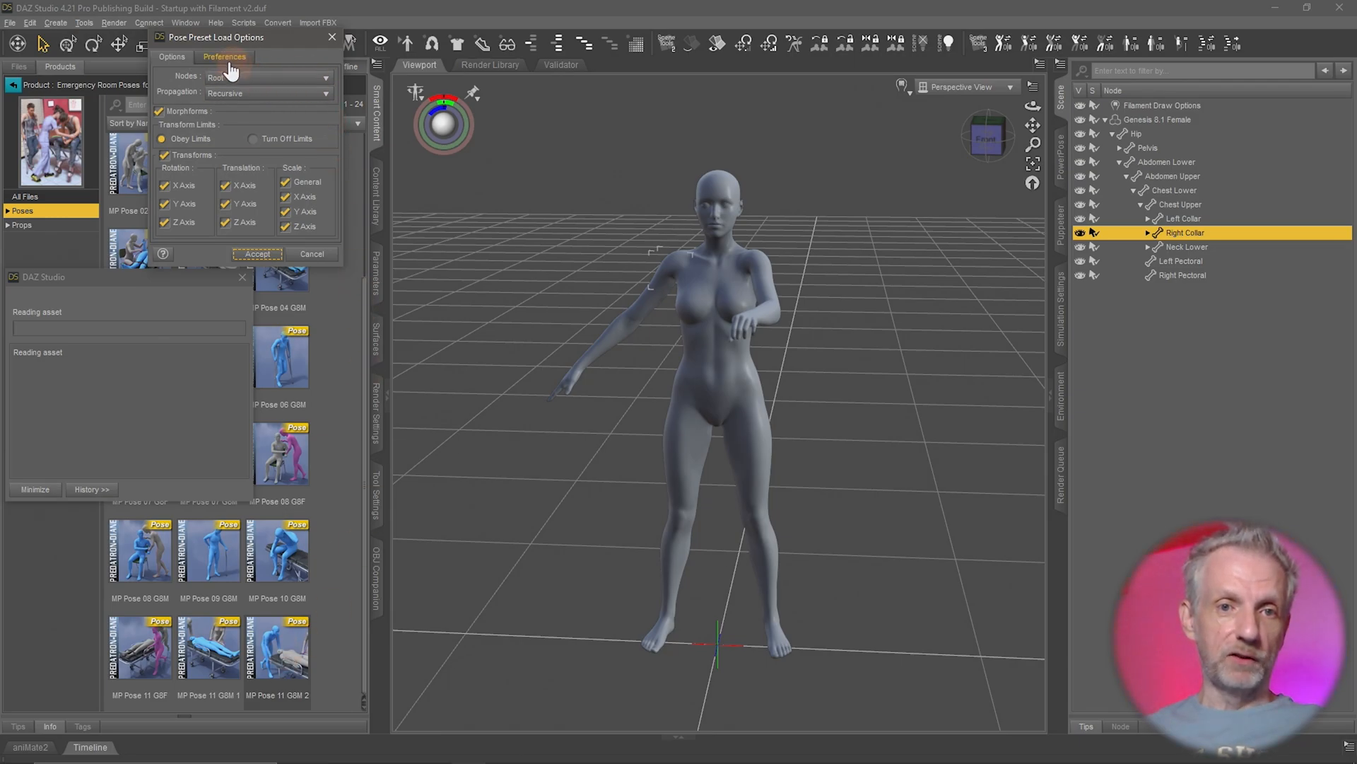
{"action": "left_click", "coordinate": [225, 56]}
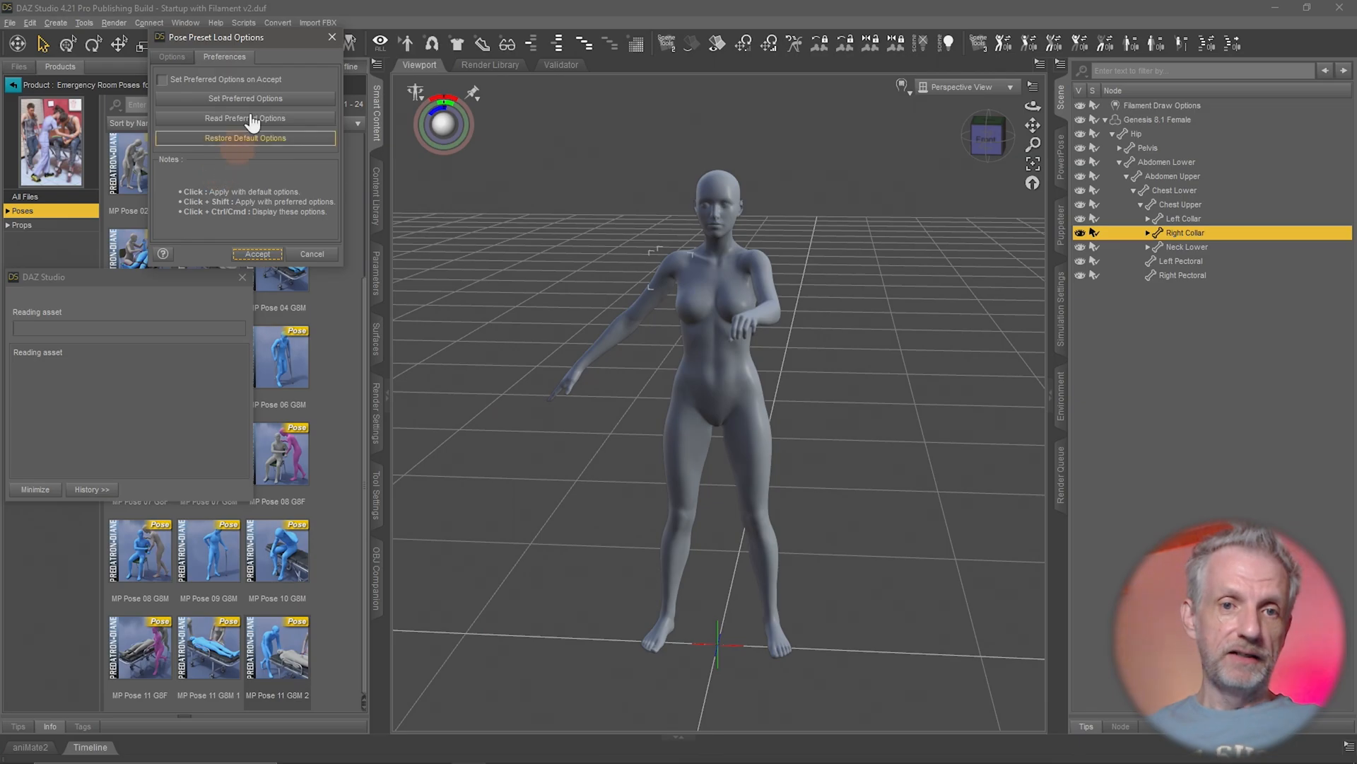
{"action": "mouse_move", "coordinate": [222, 163]}
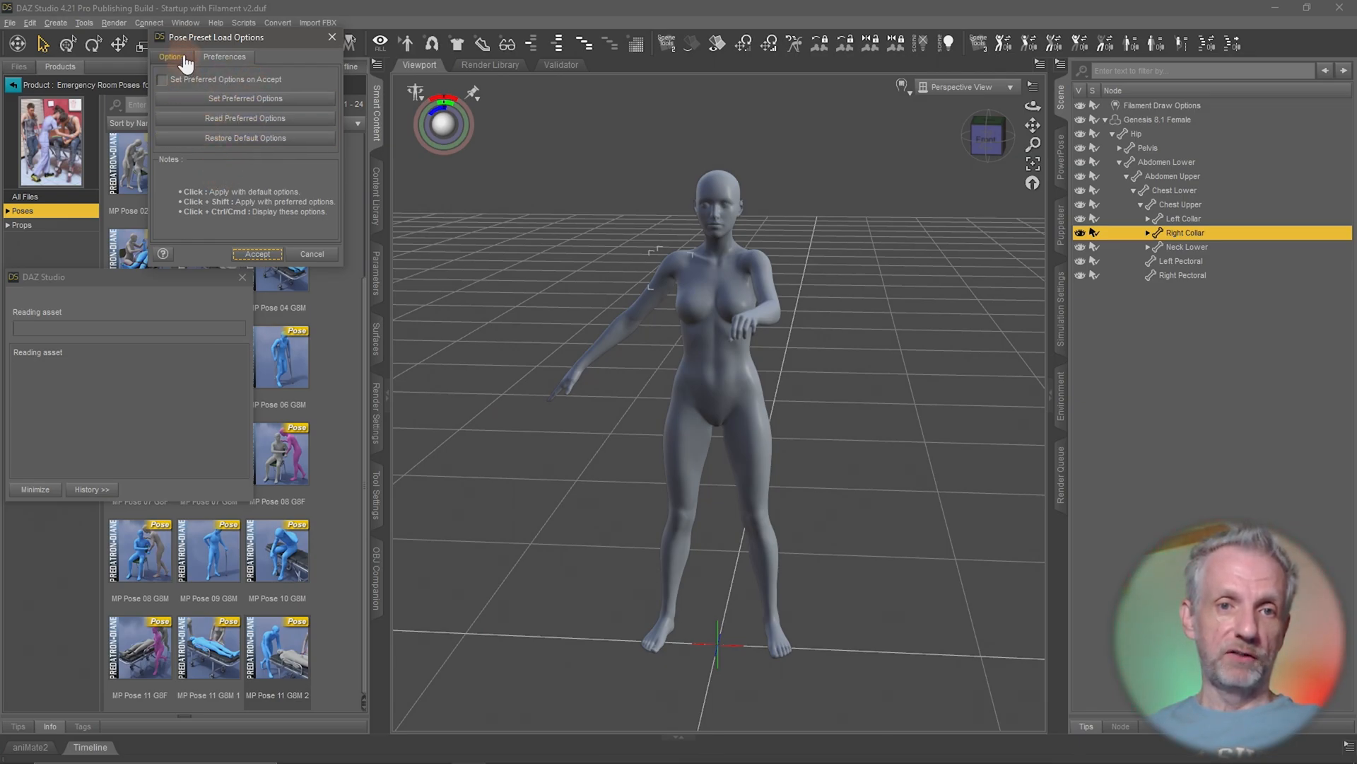
{"action": "left_click", "coordinate": [173, 56]}
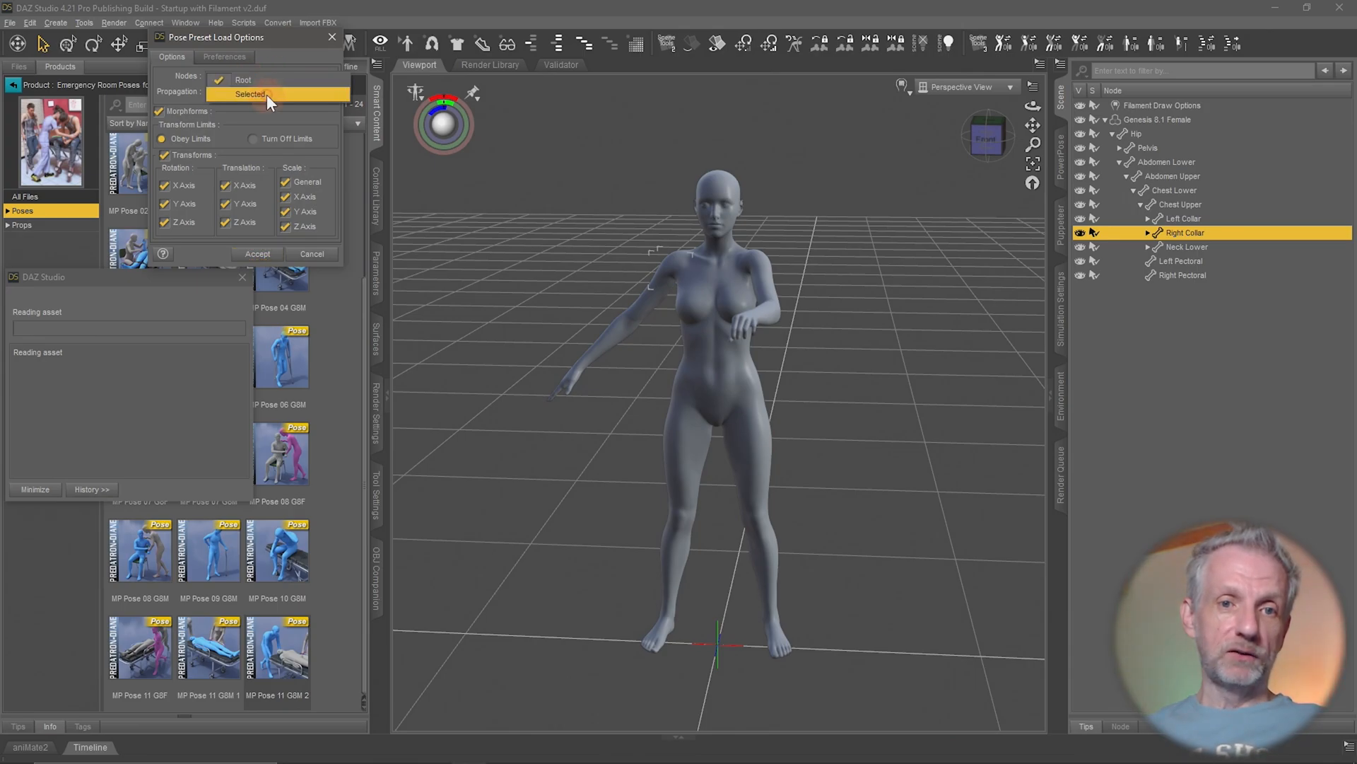
{"action": "left_click", "coordinate": [256, 253]}
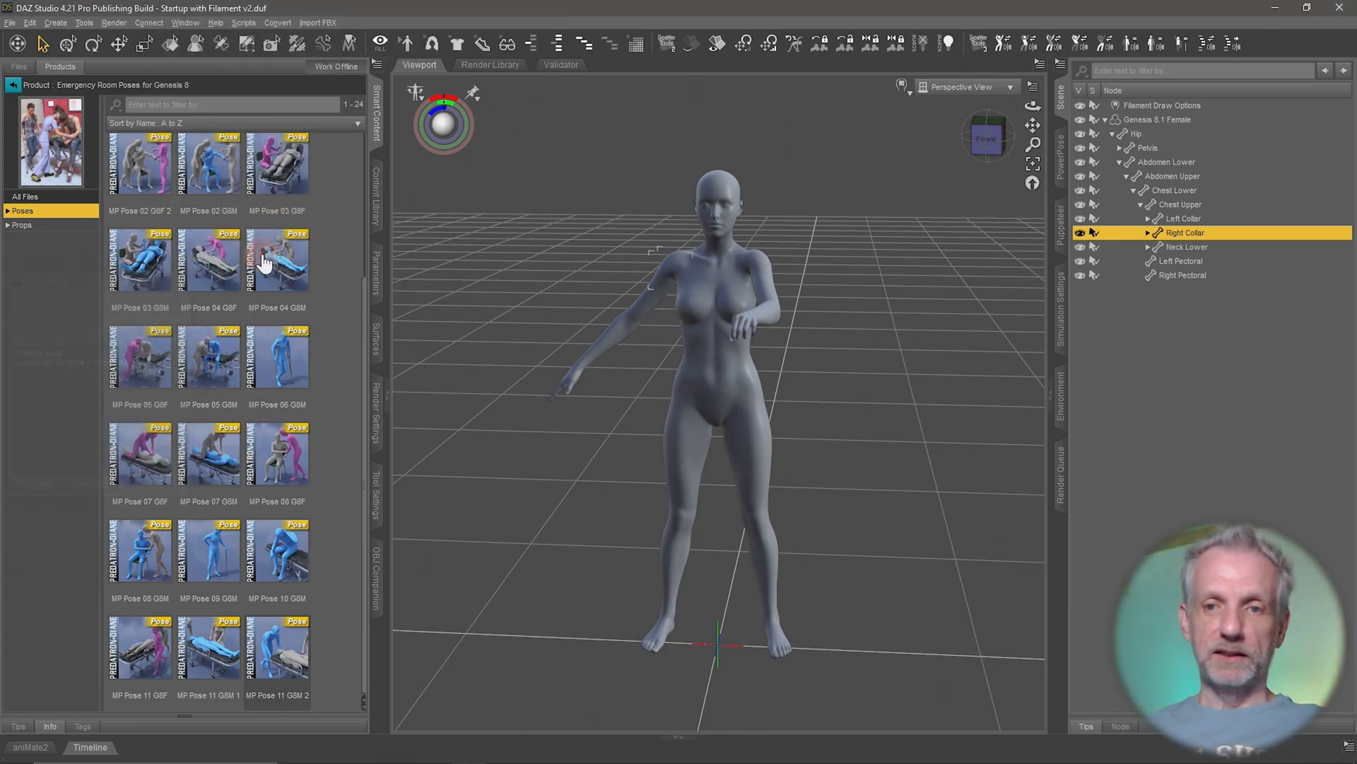
- Undo the arm pose and reopen MP Pose 11 GBM 2's load options limited to the selected collars
{"action": "double_click", "coordinate": [275, 260]}
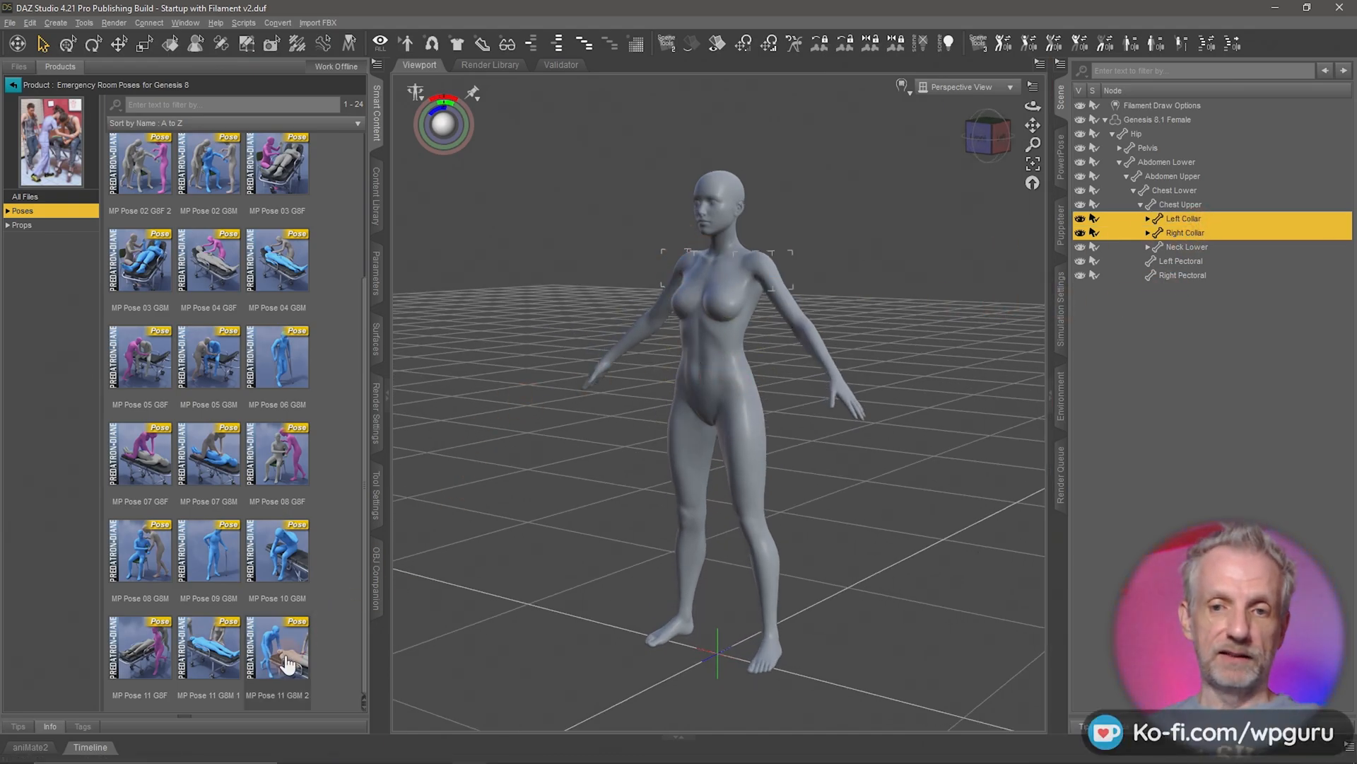
{"action": "left_click", "coordinate": [277, 649]}
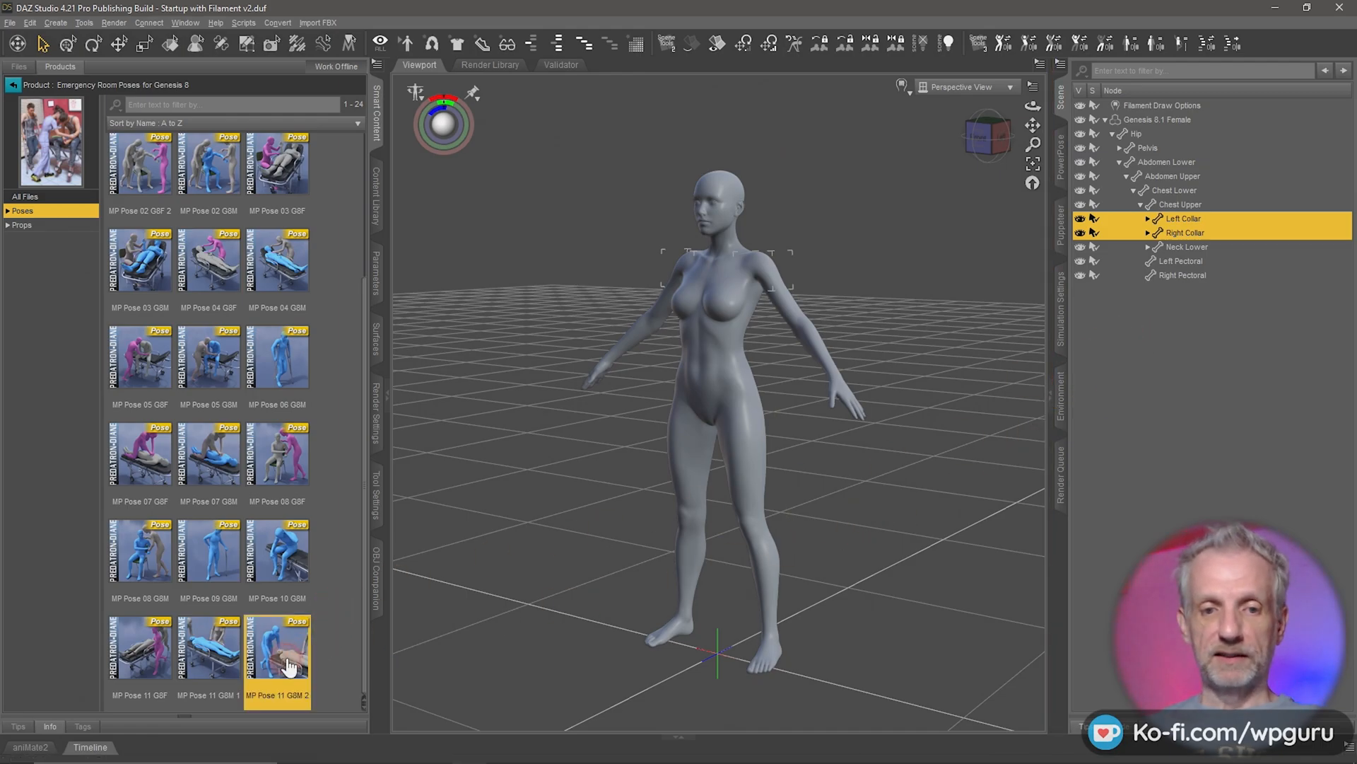
{"action": "double_click", "coordinate": [275, 648]}
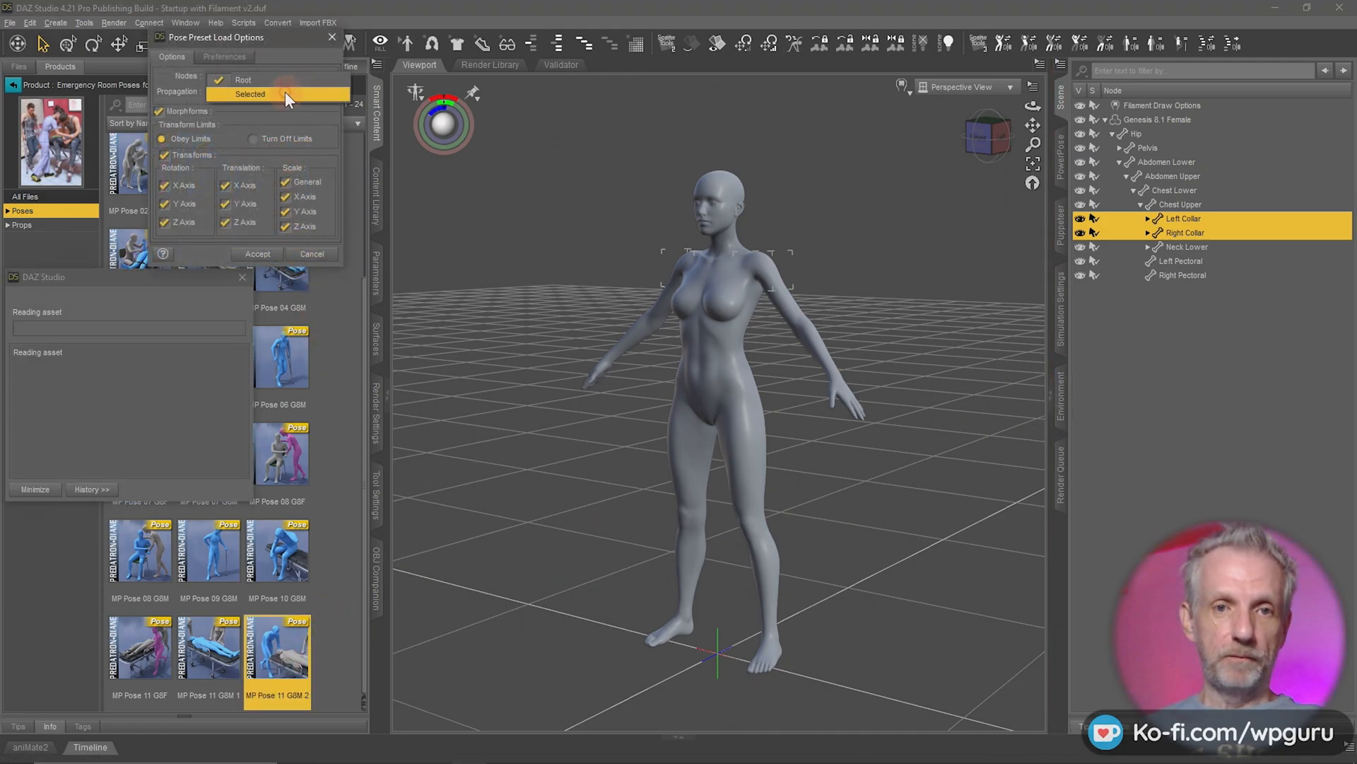
{"action": "left_click", "coordinate": [256, 253]}
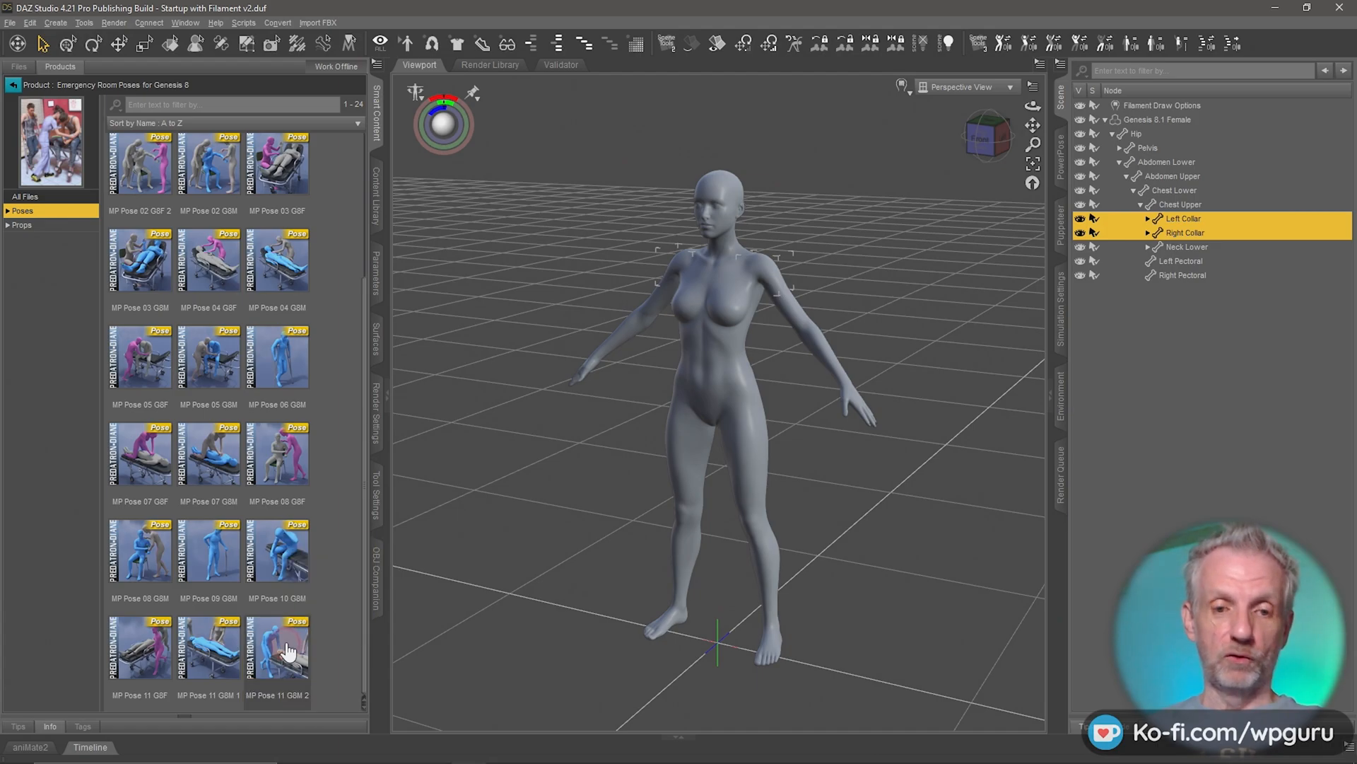
- Load MP Pose 11 GBM 2 onto both collars with Nodes Selected and Propagation Selected Only
{"action": "double_click", "coordinate": [277, 645]}
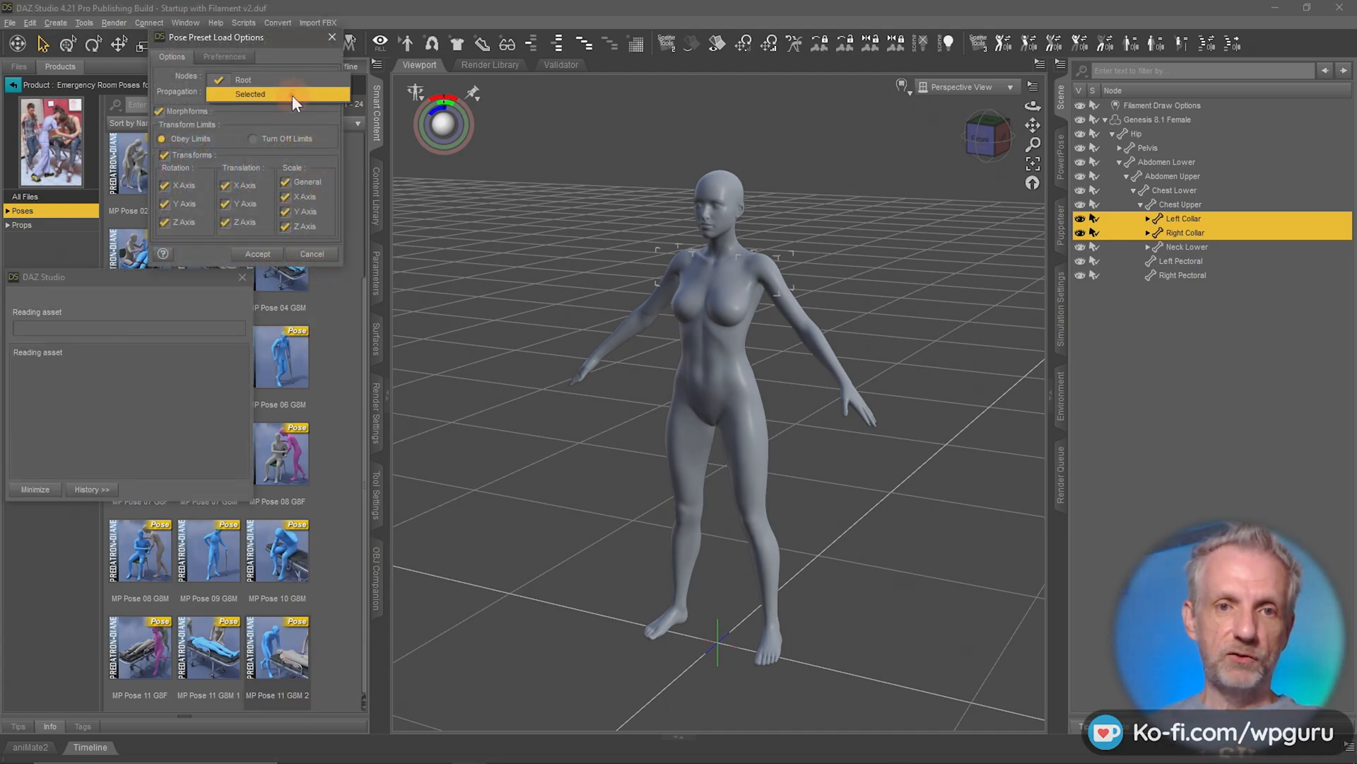
{"action": "left_click", "coordinate": [269, 76]}
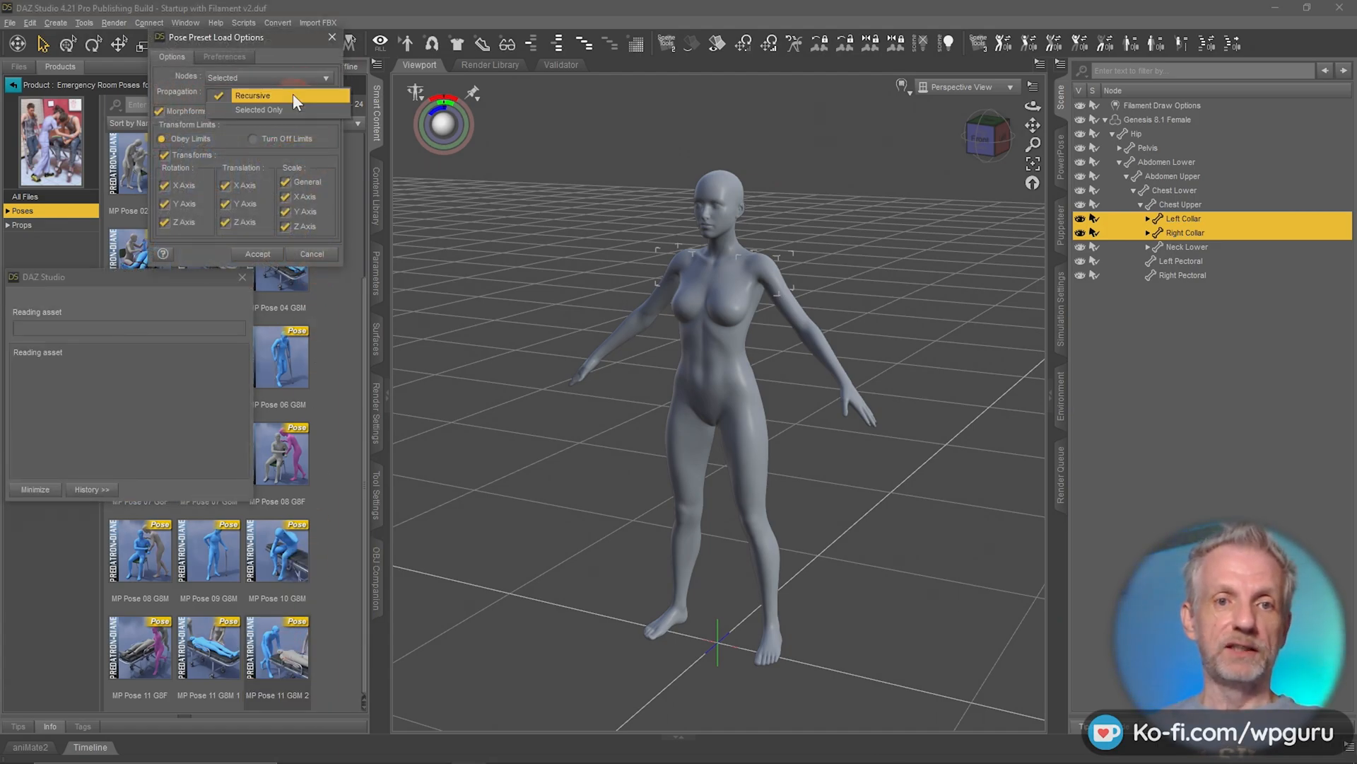
{"action": "left_click", "coordinate": [258, 109]}
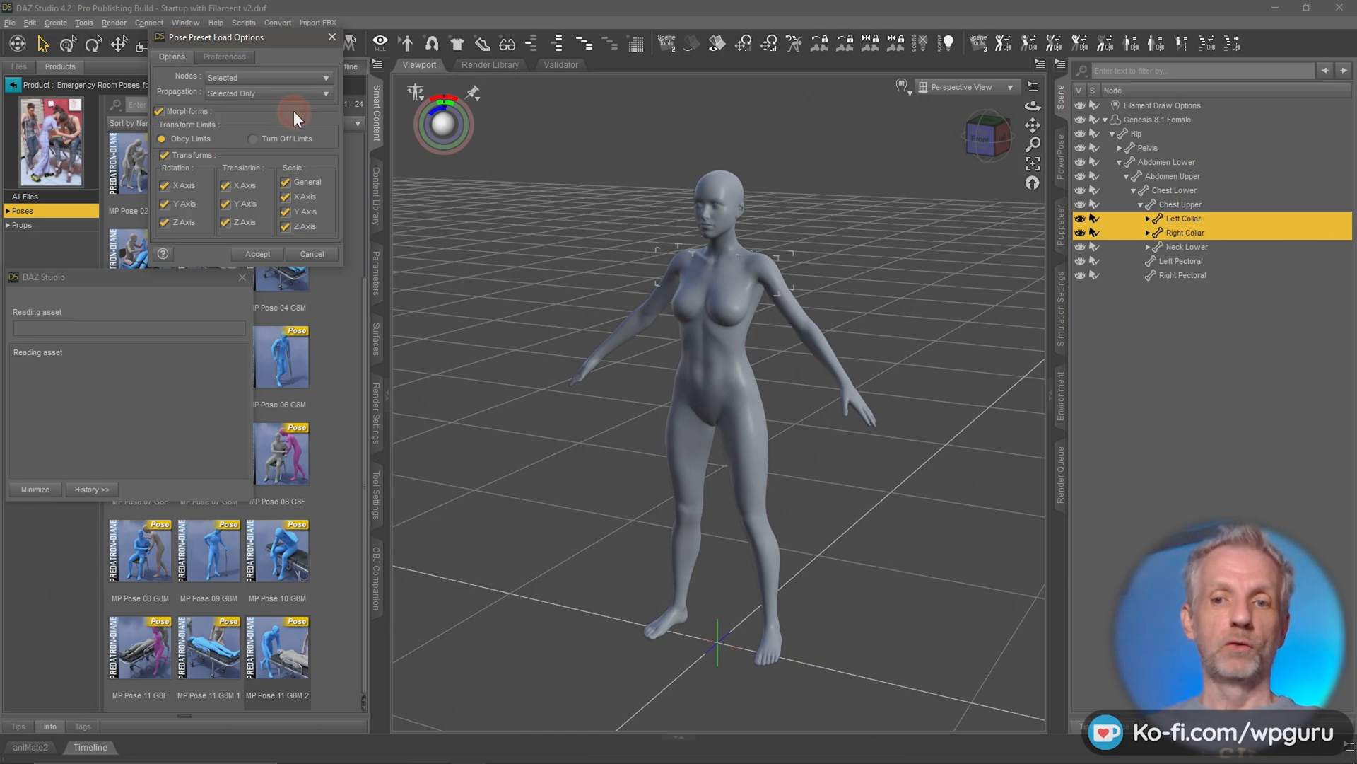
{"action": "left_click", "coordinate": [256, 253]}
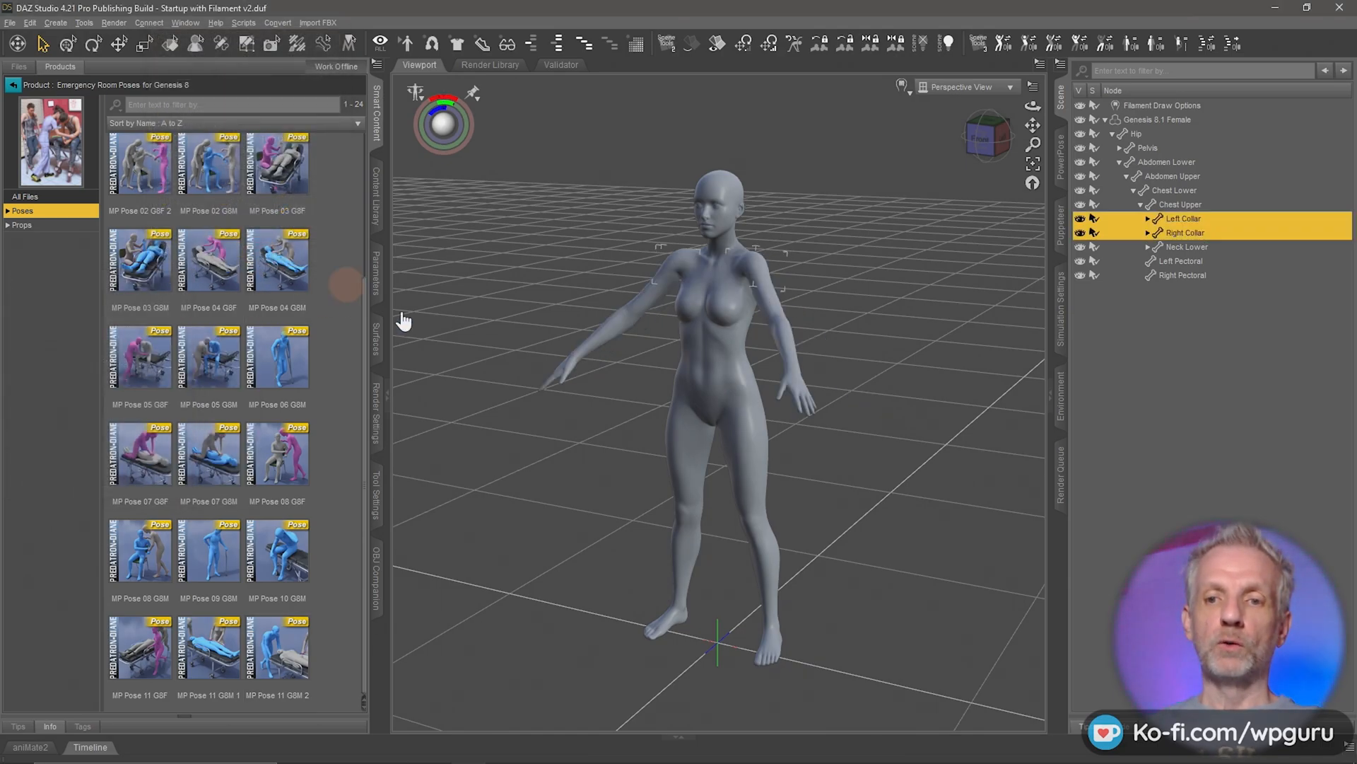